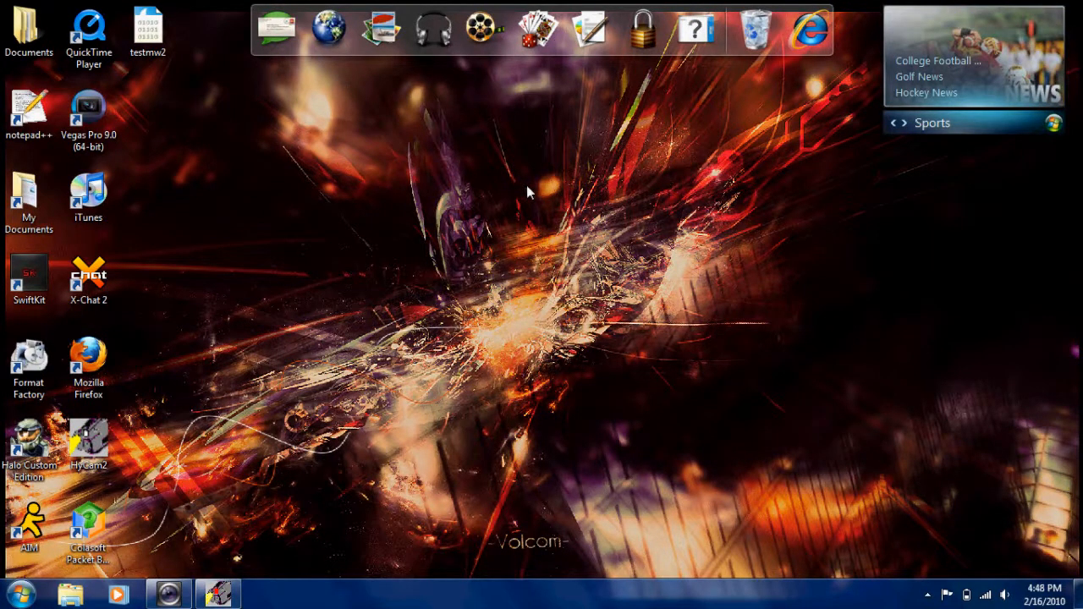
mouse_move(413, 312)
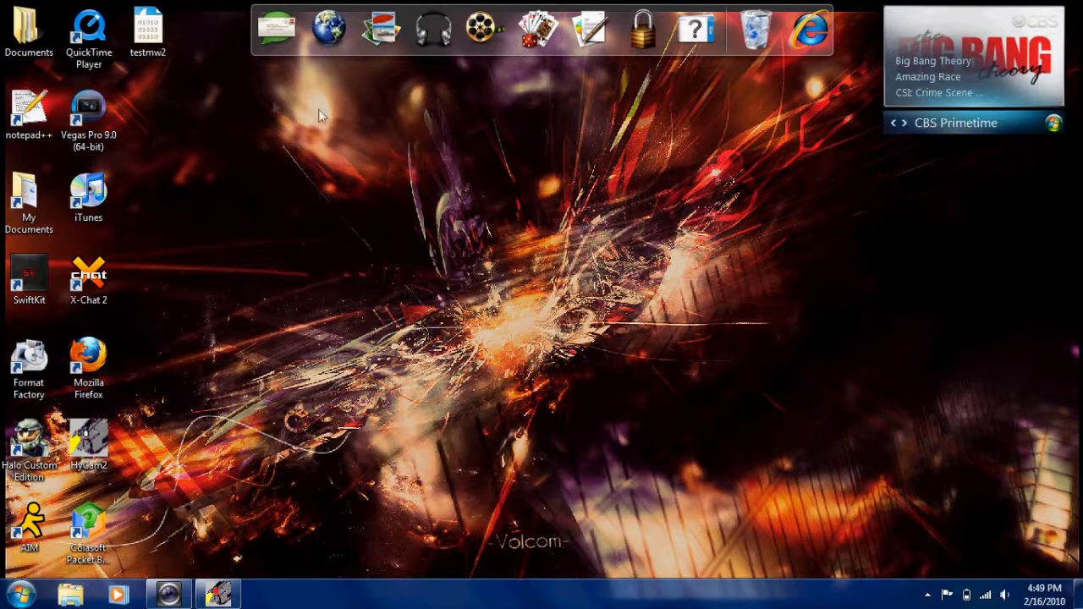
mouse_move(427, 335)
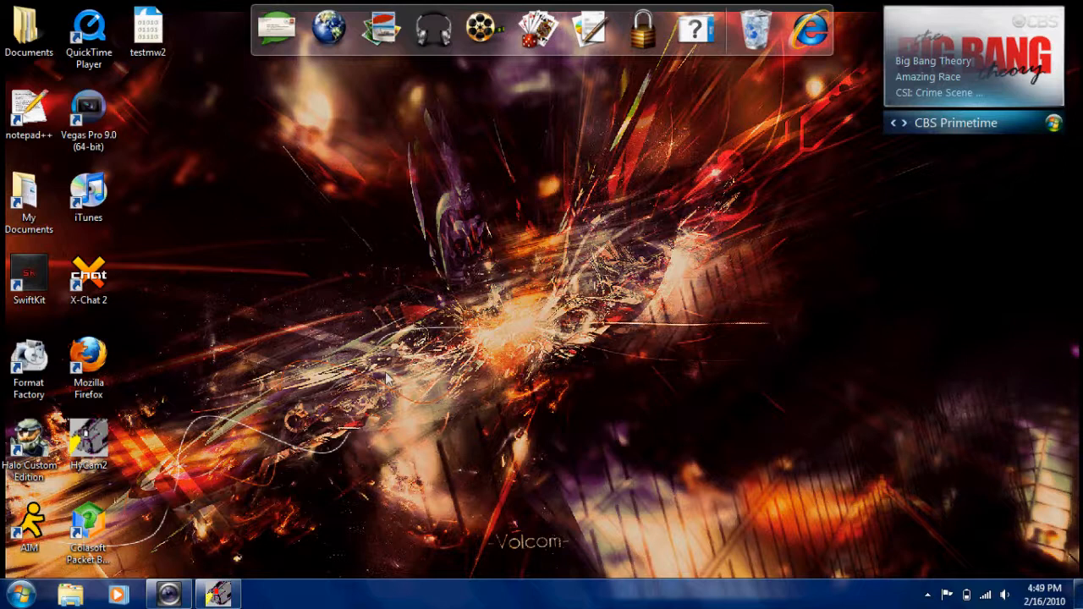
mouse_move(567, 430)
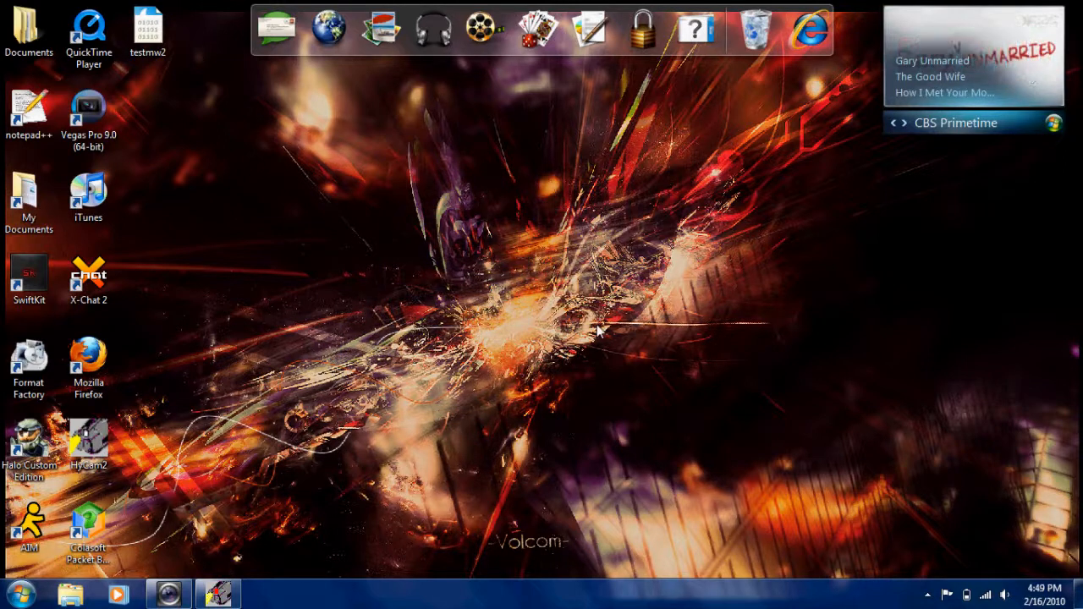
mouse_move(613, 397)
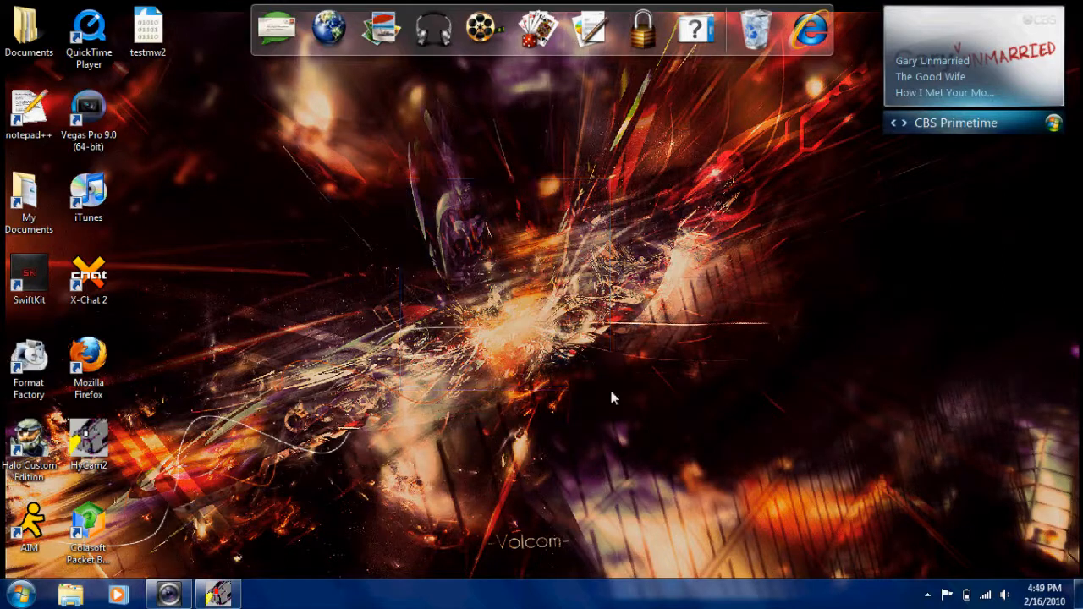
Launch Packet Builder from its desktop shortcut and select the loaded packets
drag(613, 398, 347, 431)
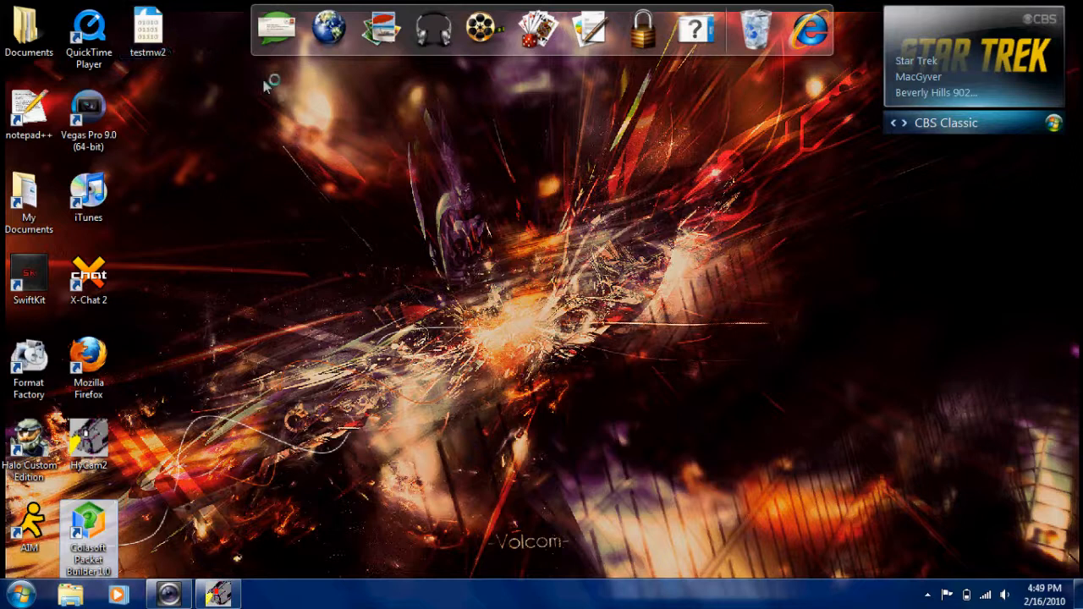
click(149, 30)
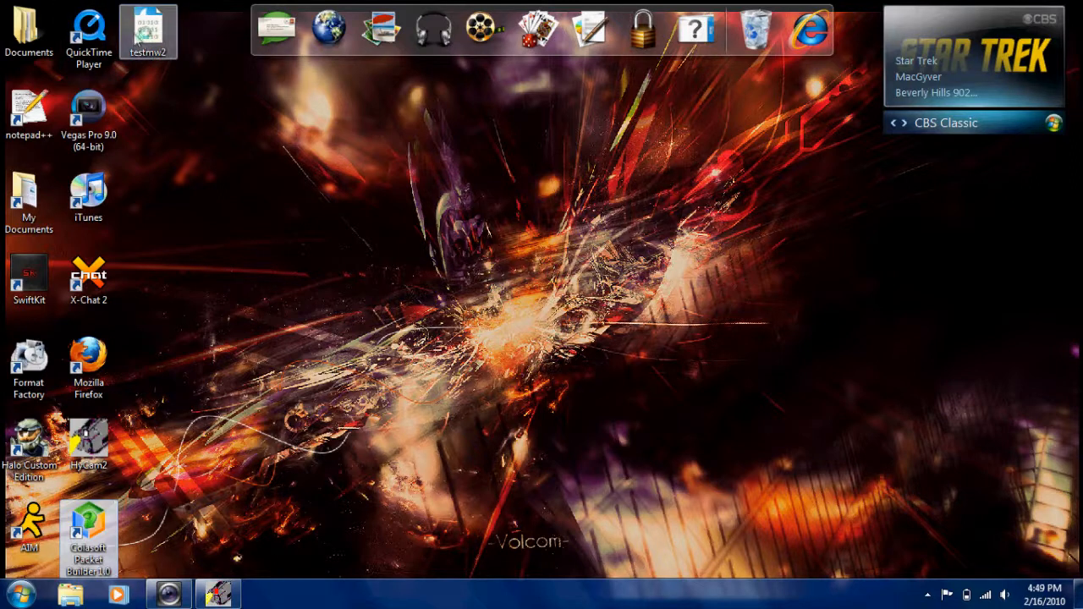
double_click(88, 533)
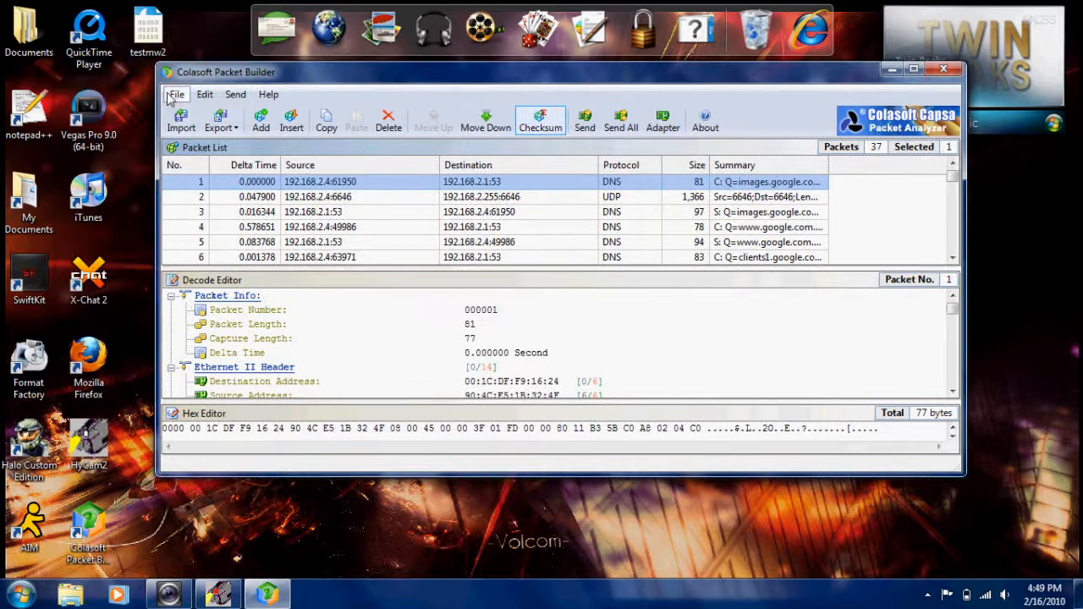
click(176, 95)
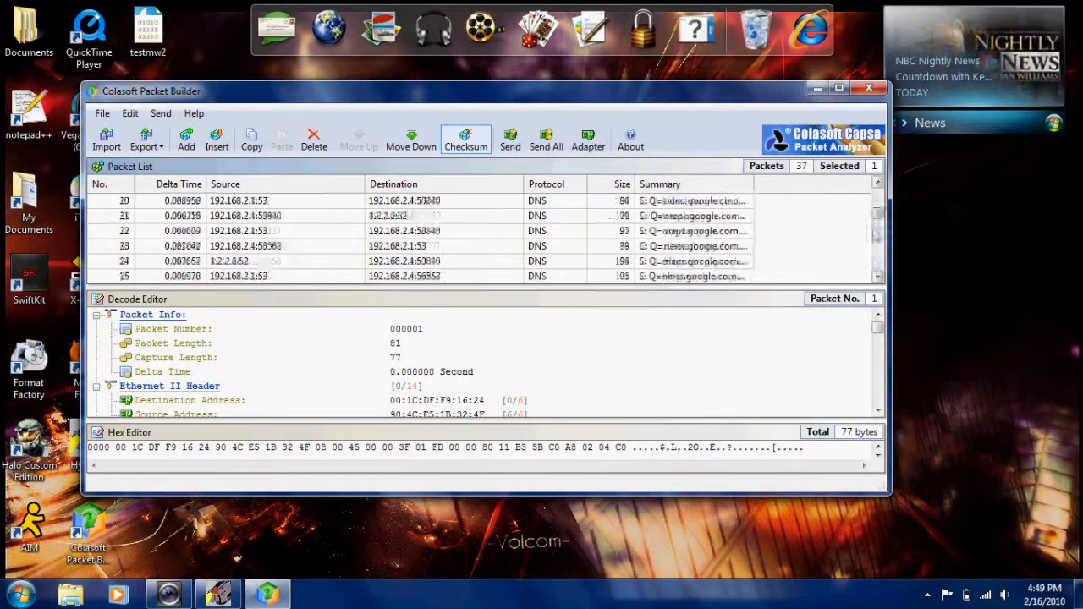
Delete the first packet, then all remaining packets, confirming each deletion
click(313, 139)
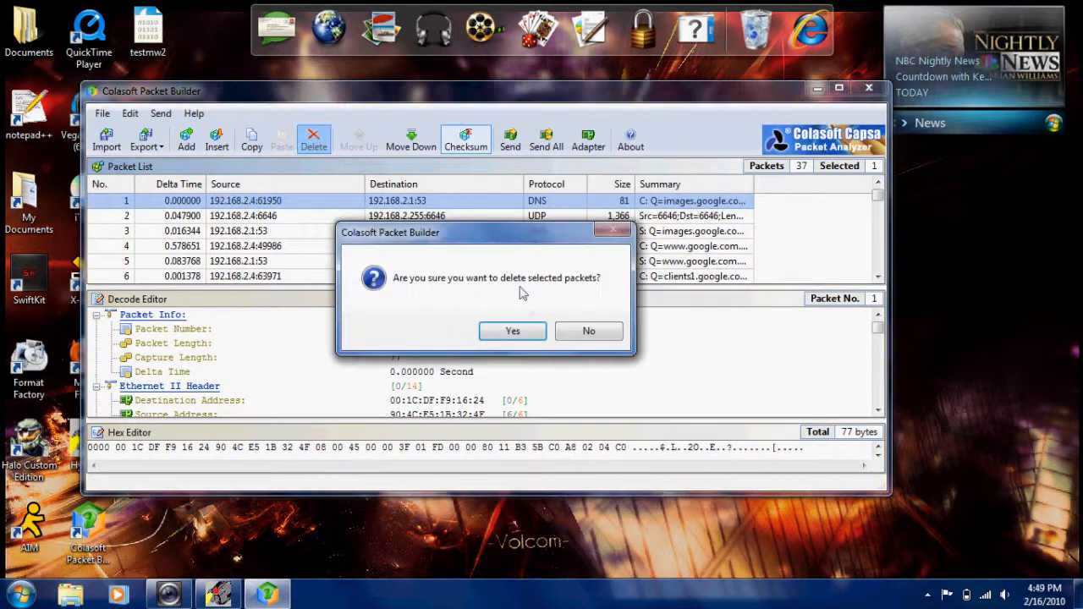
click(512, 330)
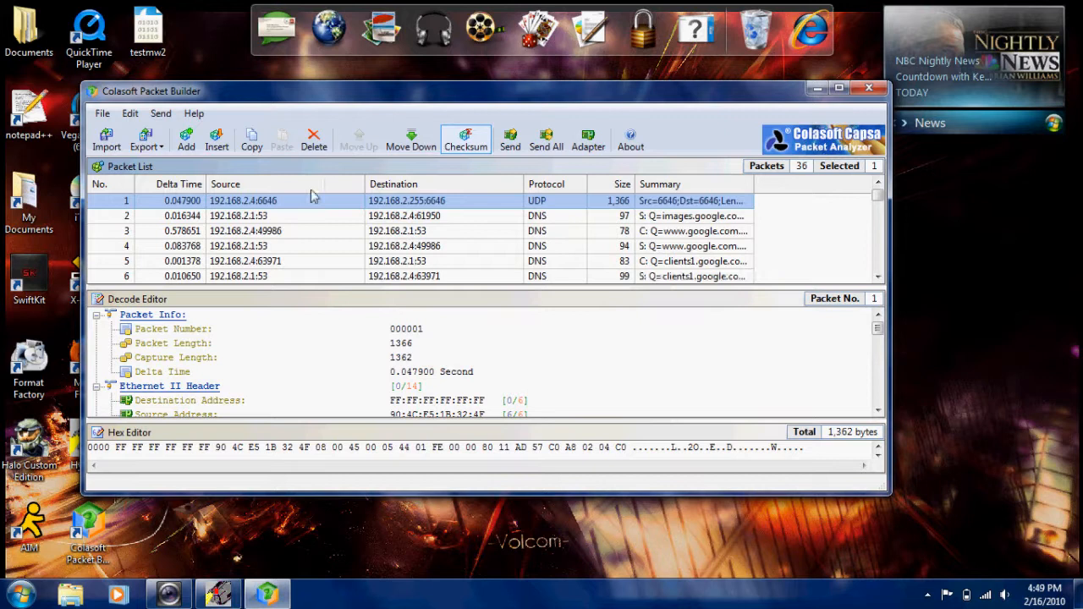
click(314, 138)
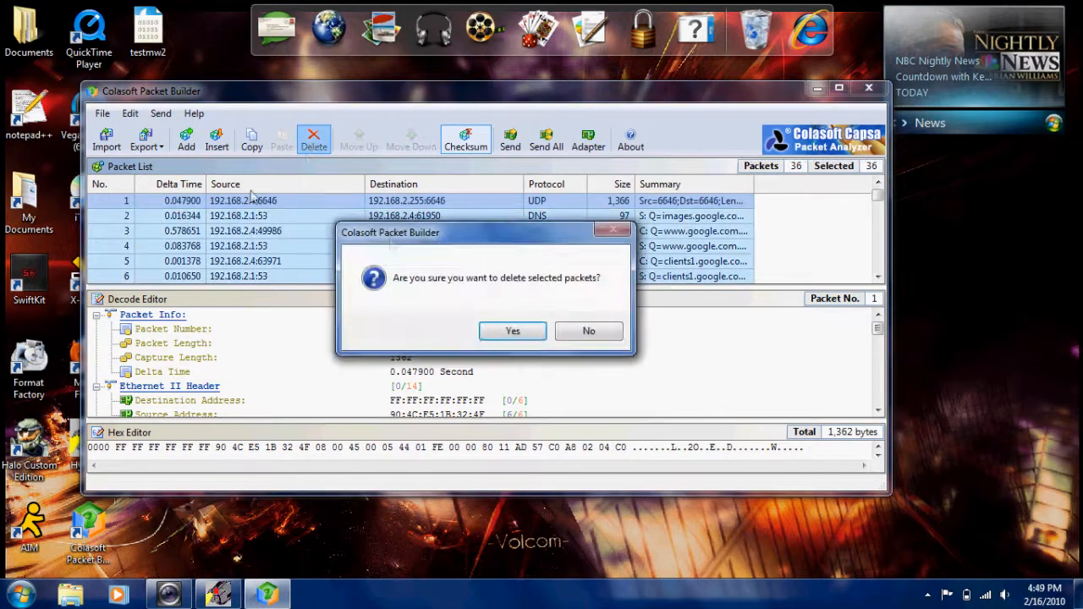
click(511, 330)
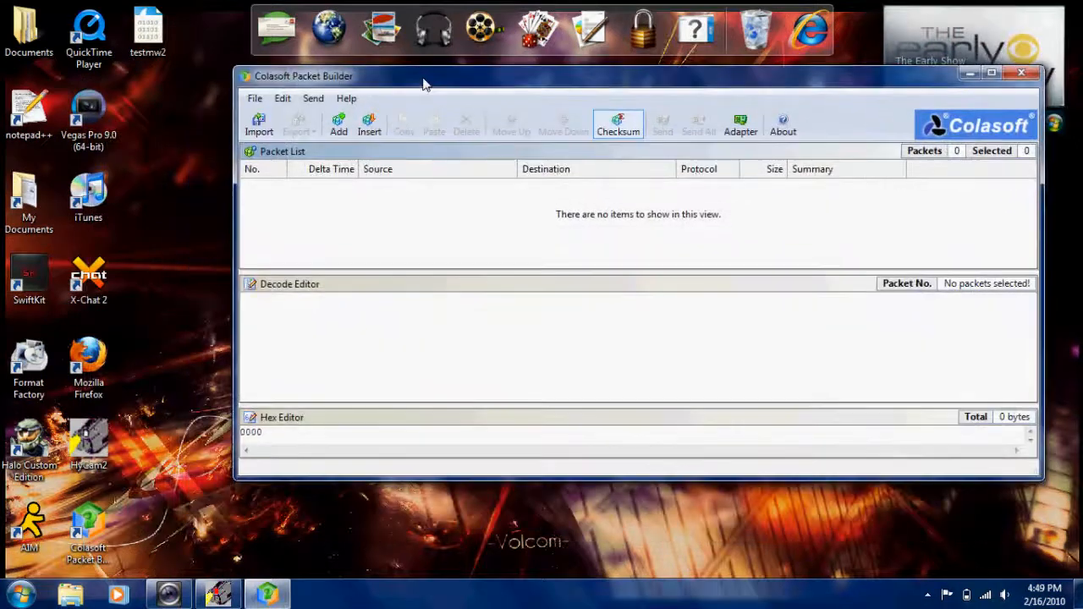
mouse_move(663, 230)
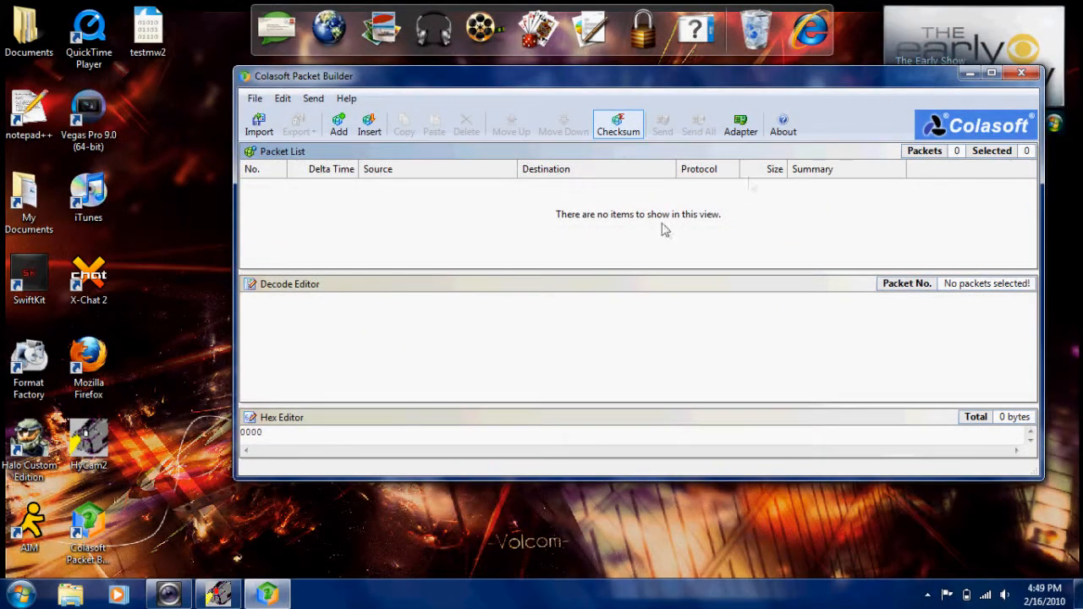
mouse_move(318, 144)
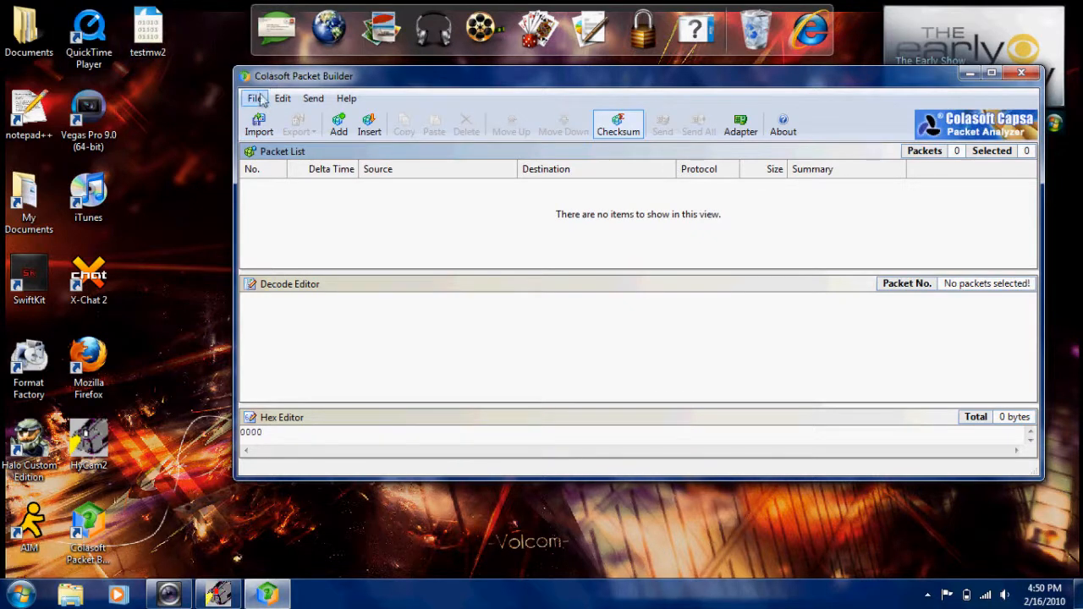
Import the testmw2.pcap capture, restoring its 37 packets to the list
click(254, 98)
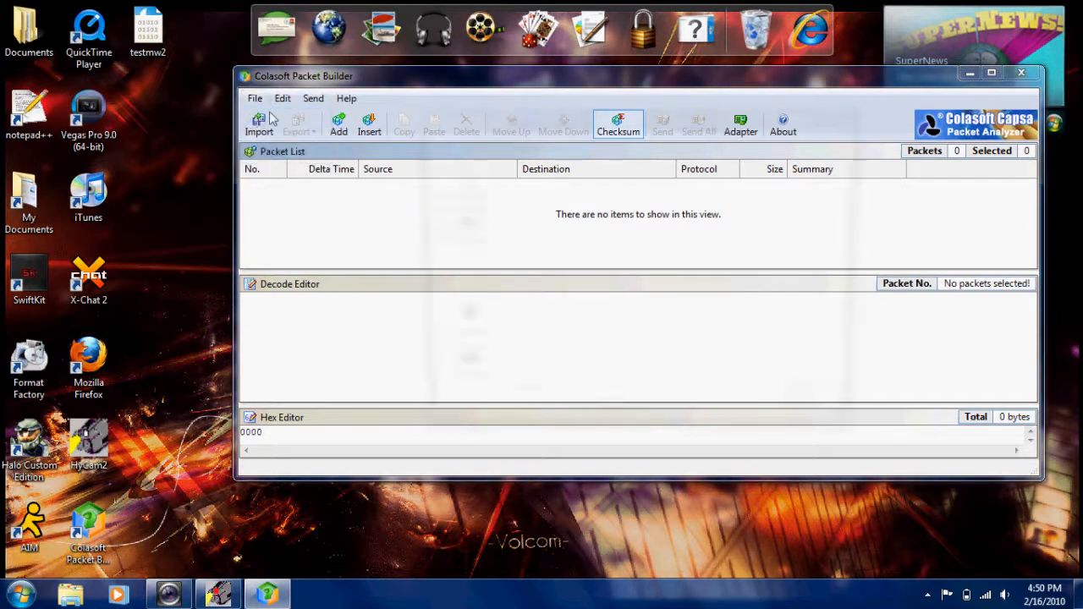
click(259, 125)
text(t)
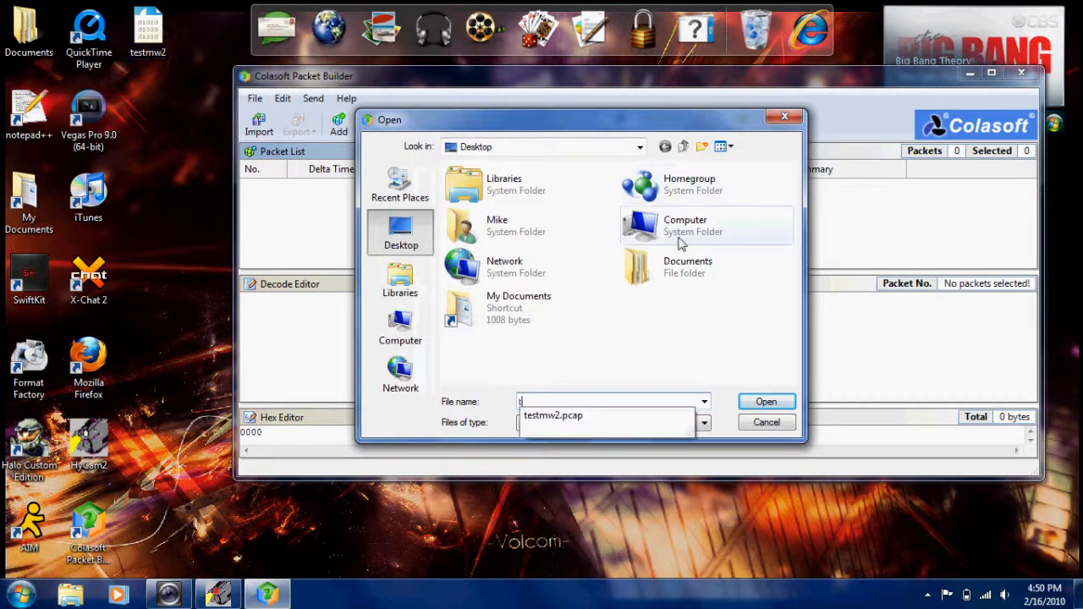
text(estmw2.pcap)
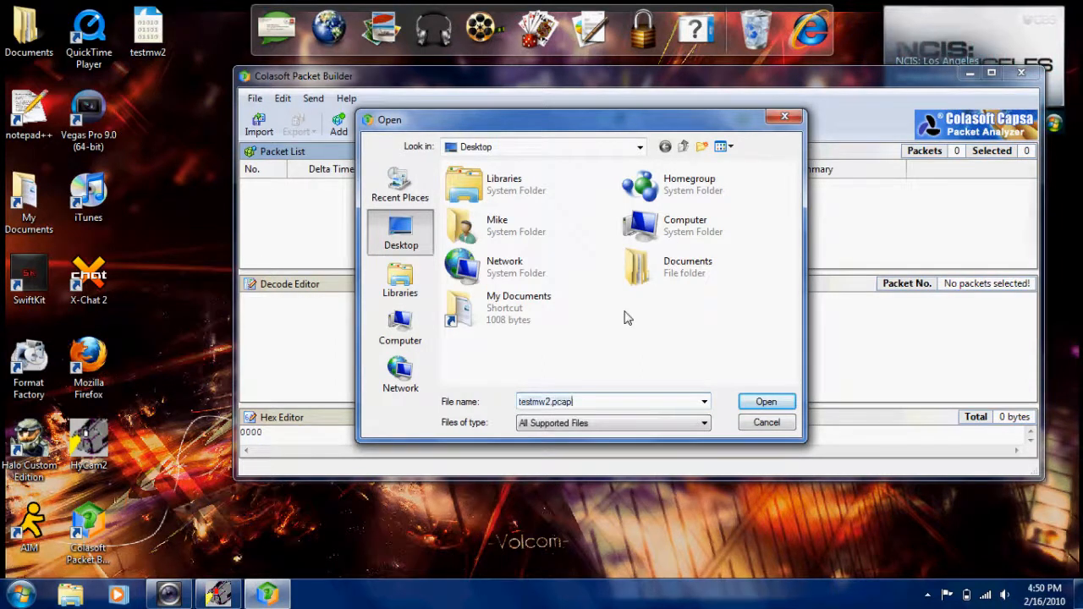
click(765, 401)
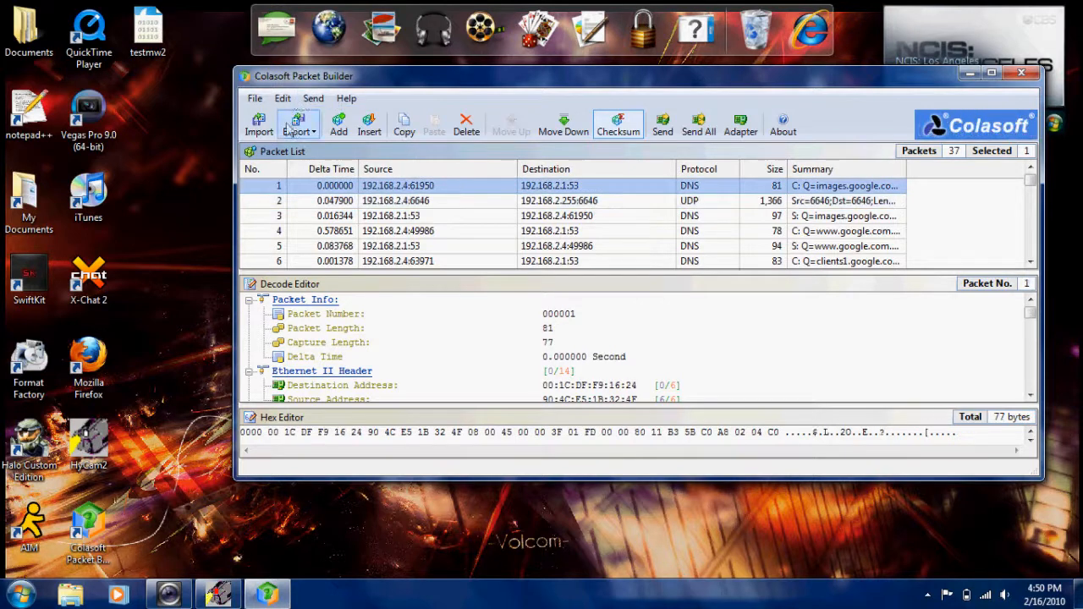
Cancel an export attempt, then bring up Send Selected Packets for the selected packet
click(294, 126)
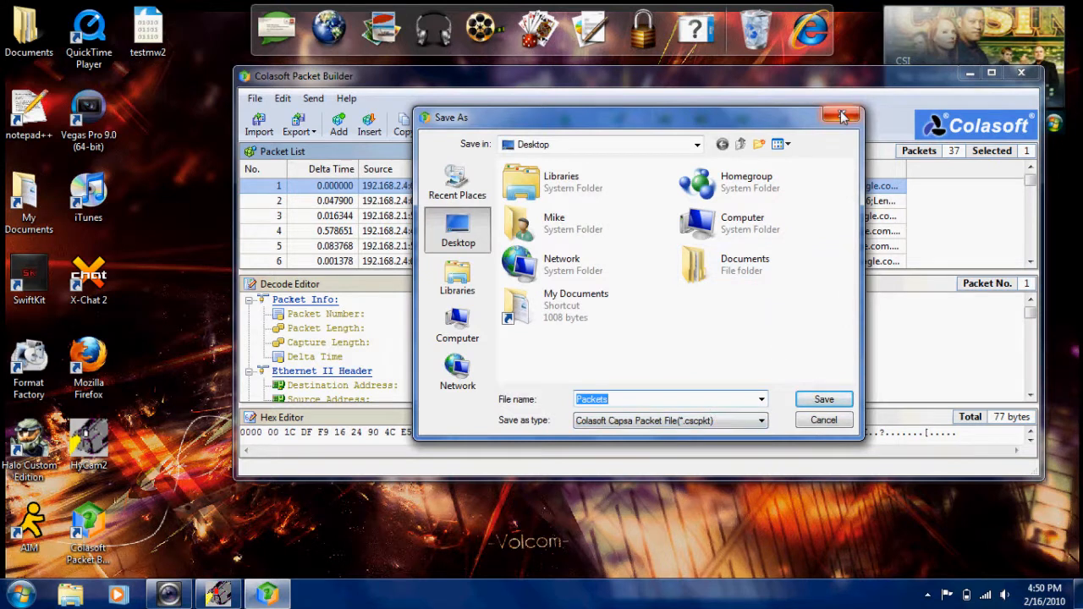
click(843, 115)
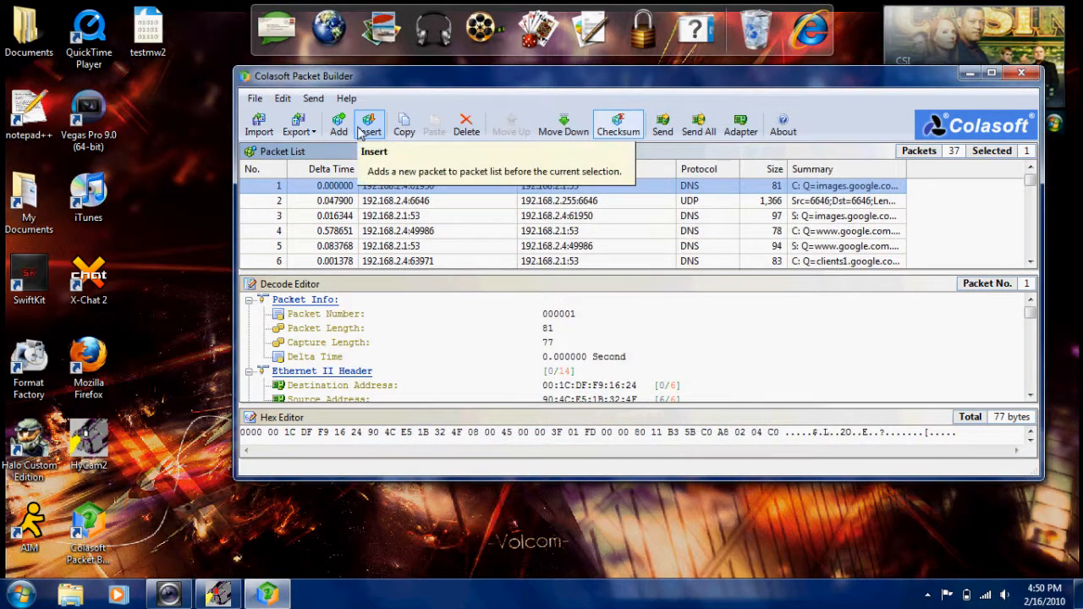
click(664, 125)
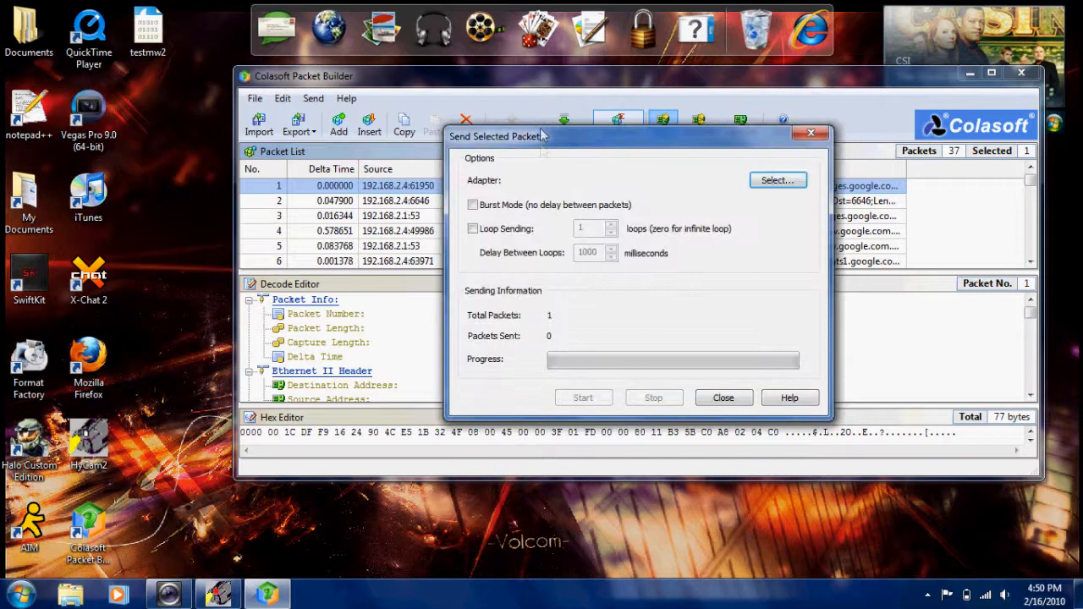
Disable Burst Mode and enable Loop Sending with 12 loops at 1000 ms delay
click(450, 210)
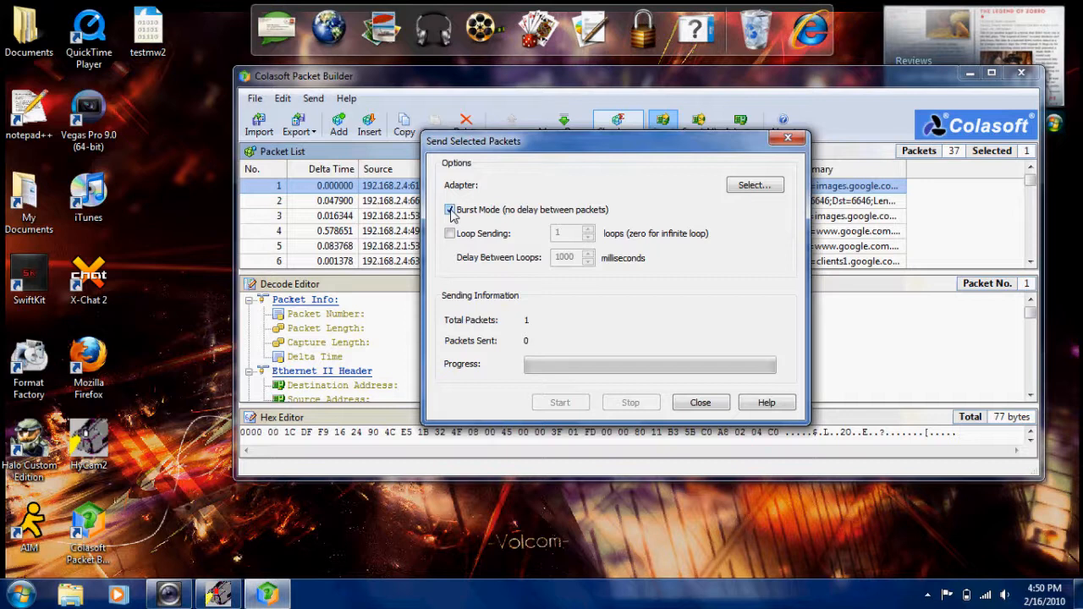
click(451, 210)
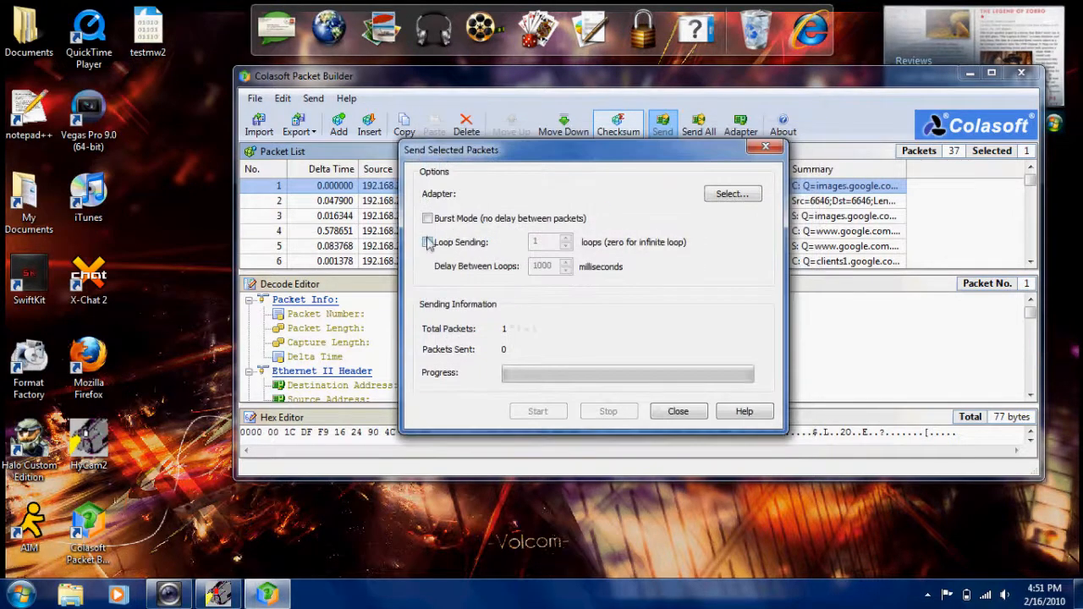
click(426, 242)
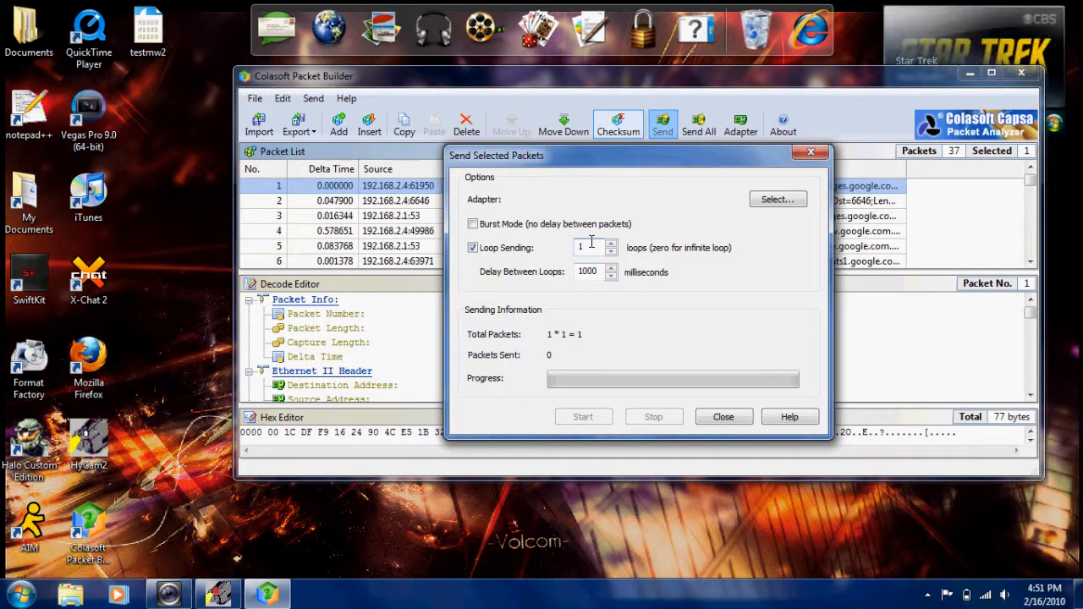
mouse_move(592, 244)
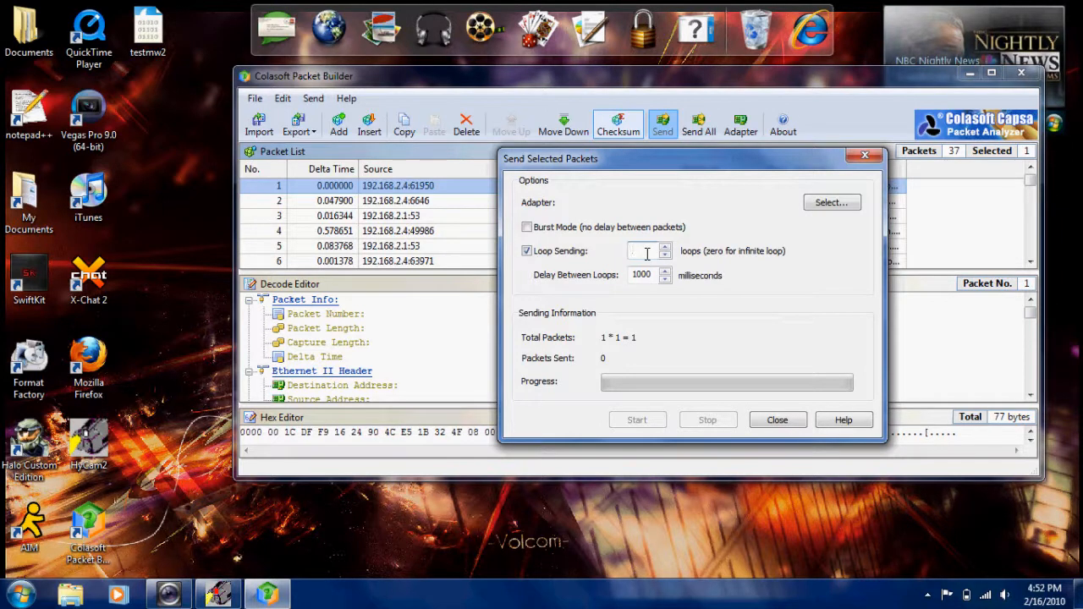
text(12)
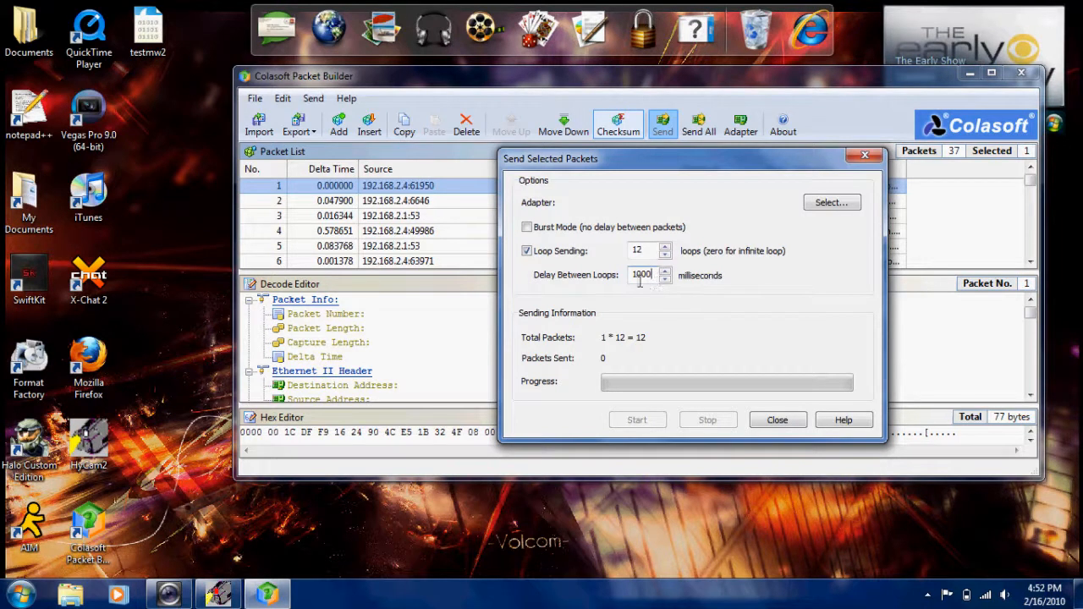
mouse_move(812, 229)
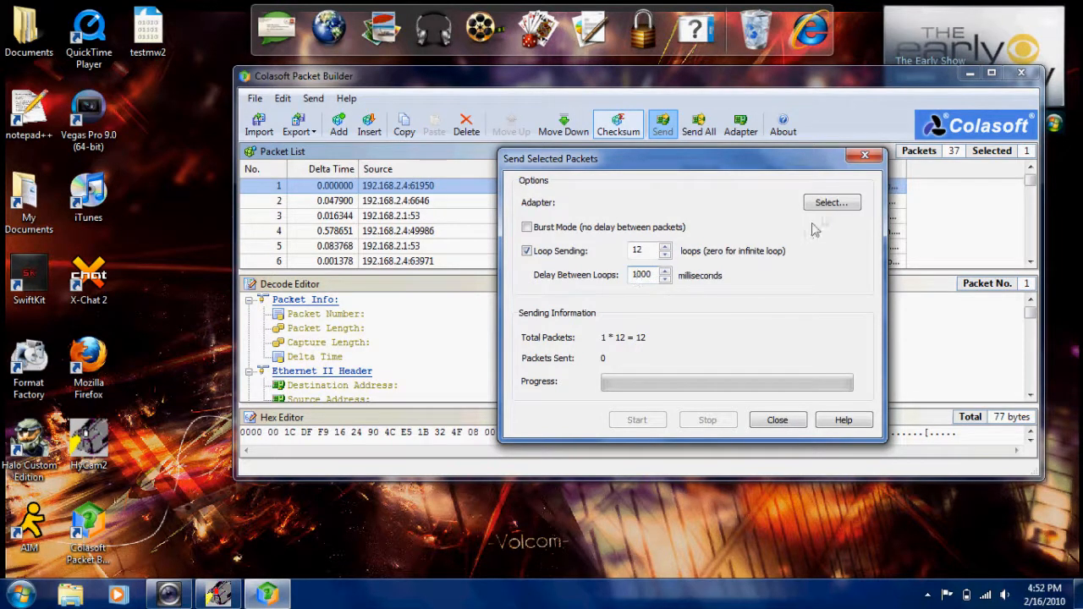
Review the available network adapters in Select Adapter without choosing one
click(830, 203)
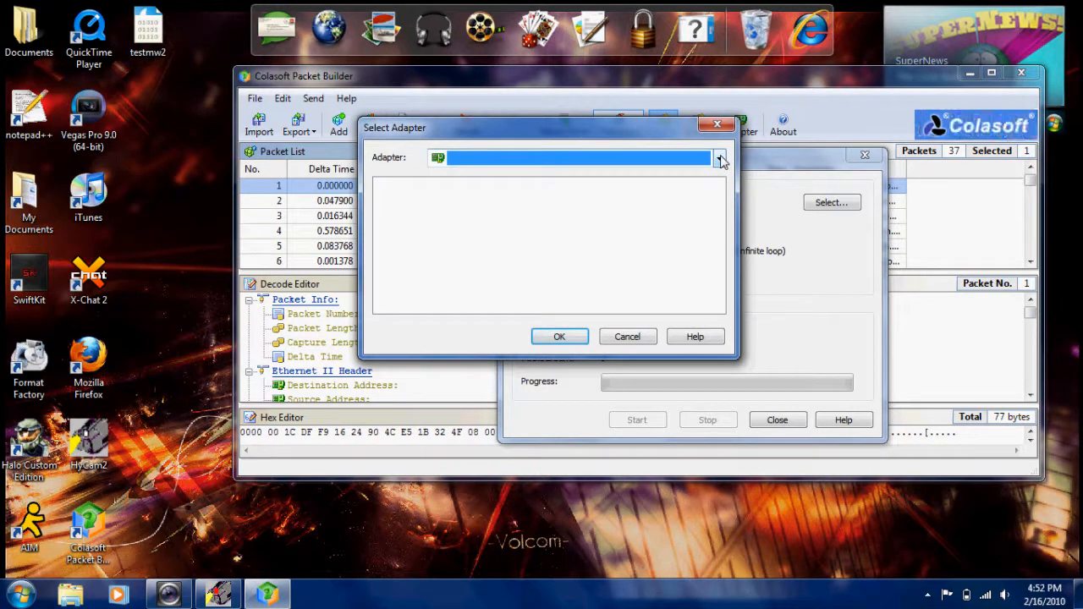
mouse_move(686, 173)
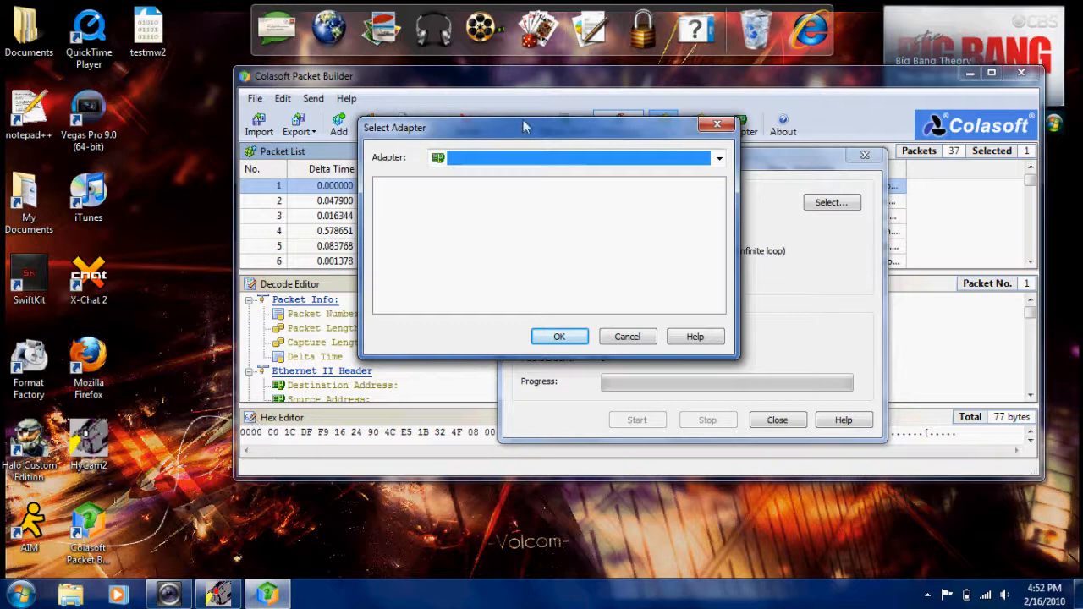
drag(523, 127, 603, 145)
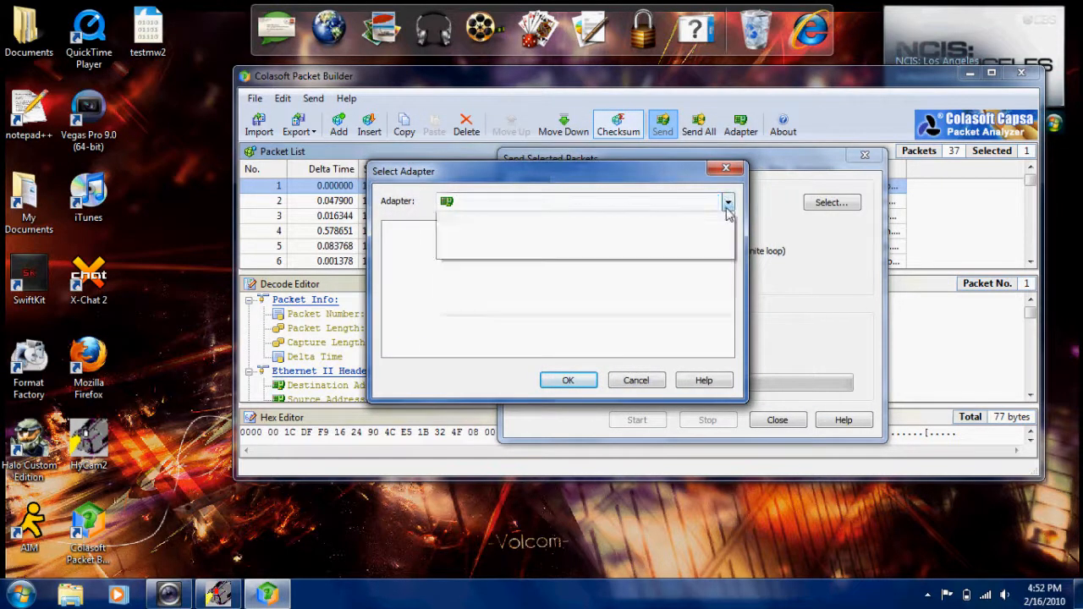
click(728, 202)
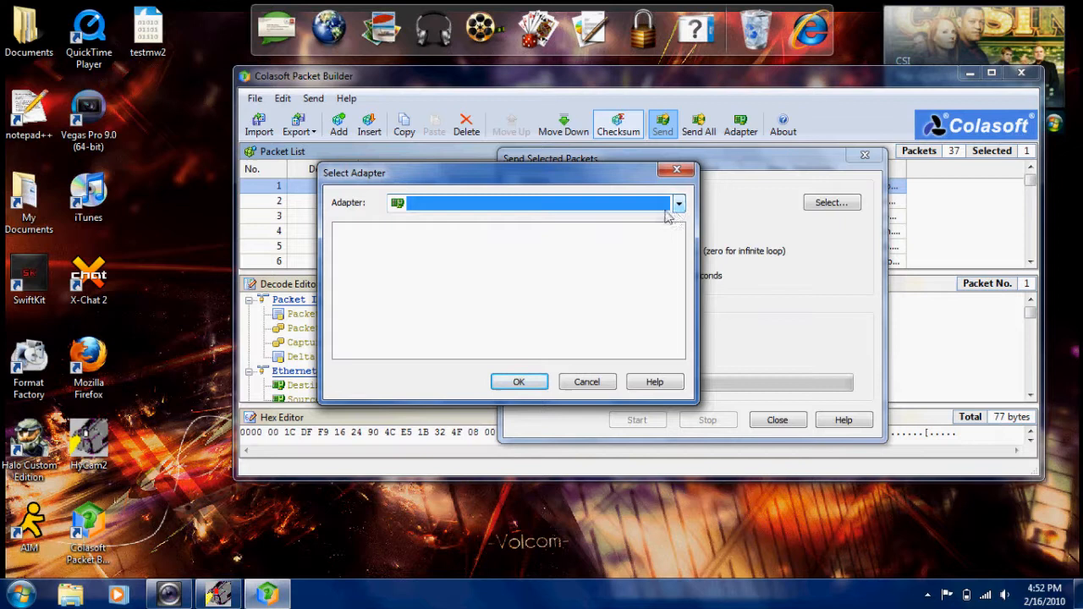
click(677, 203)
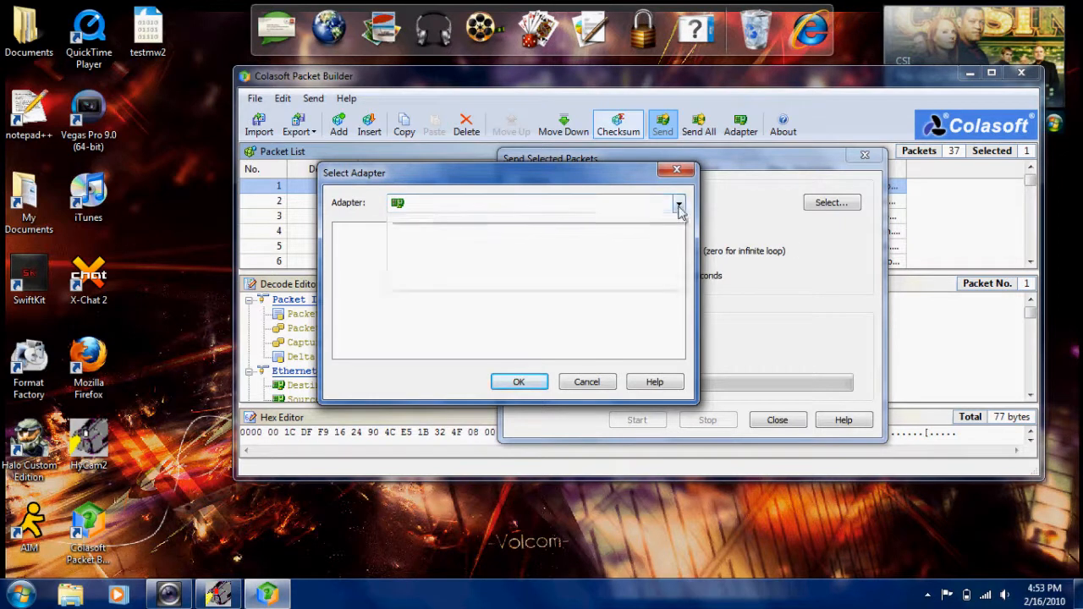
click(677, 203)
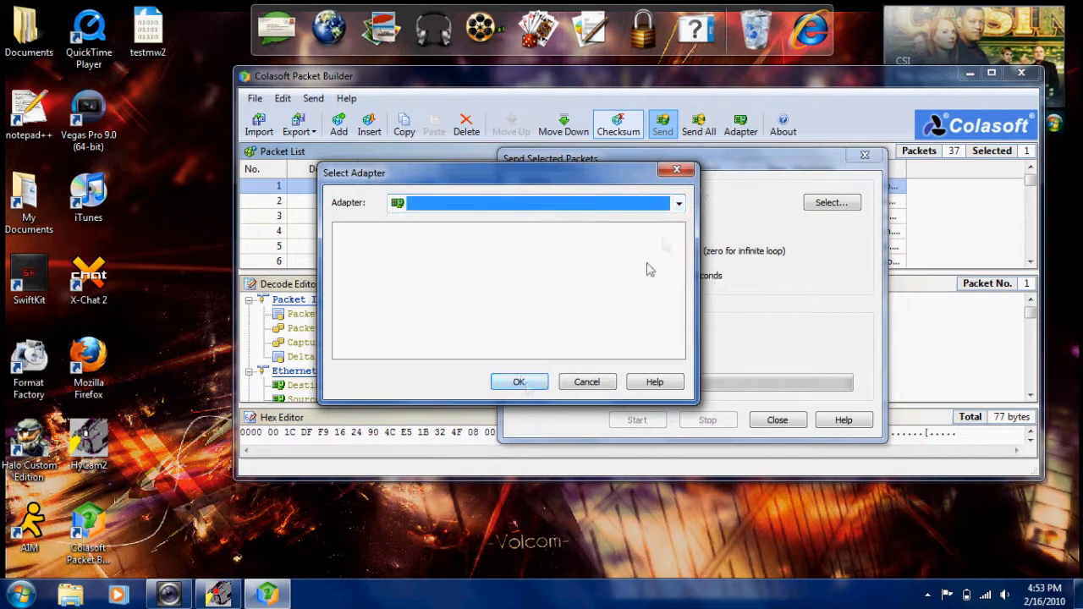
click(519, 383)
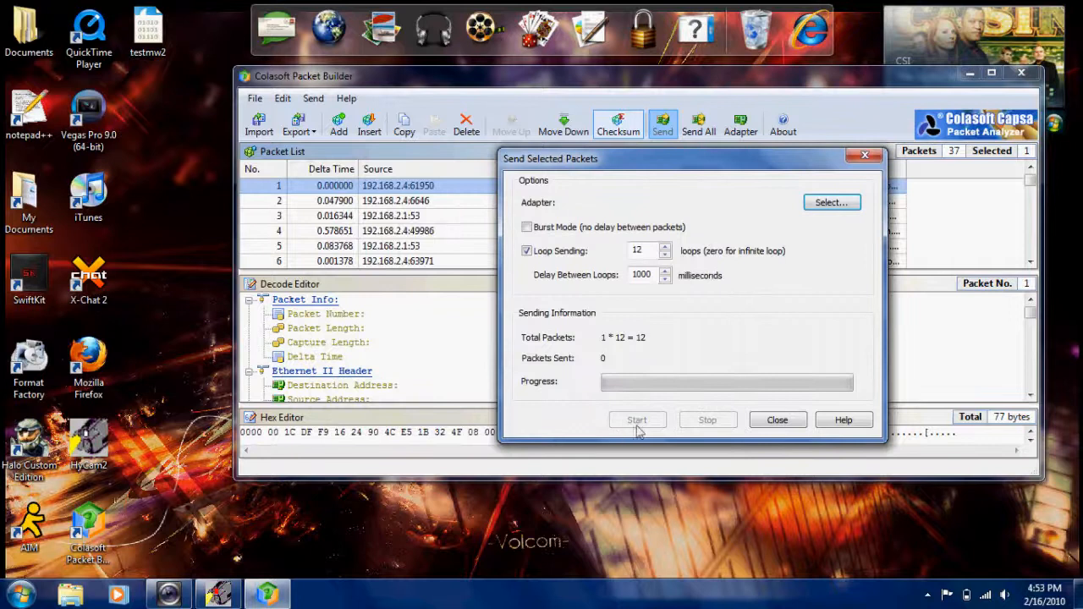
Close the Send Selected Packets dialog, returning to the 37-packet list
click(527, 227)
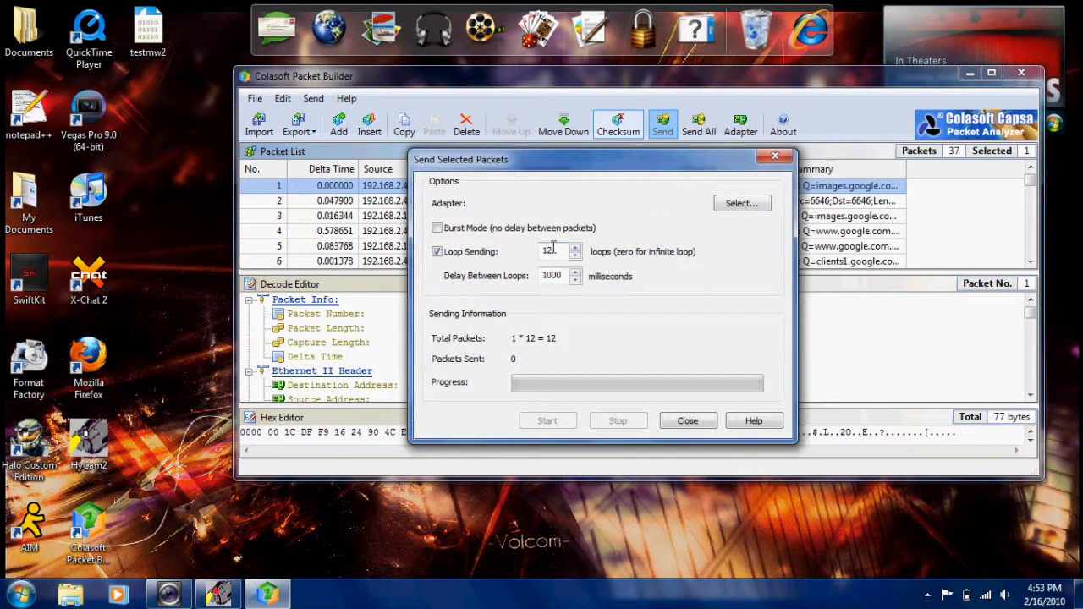
click(687, 419)
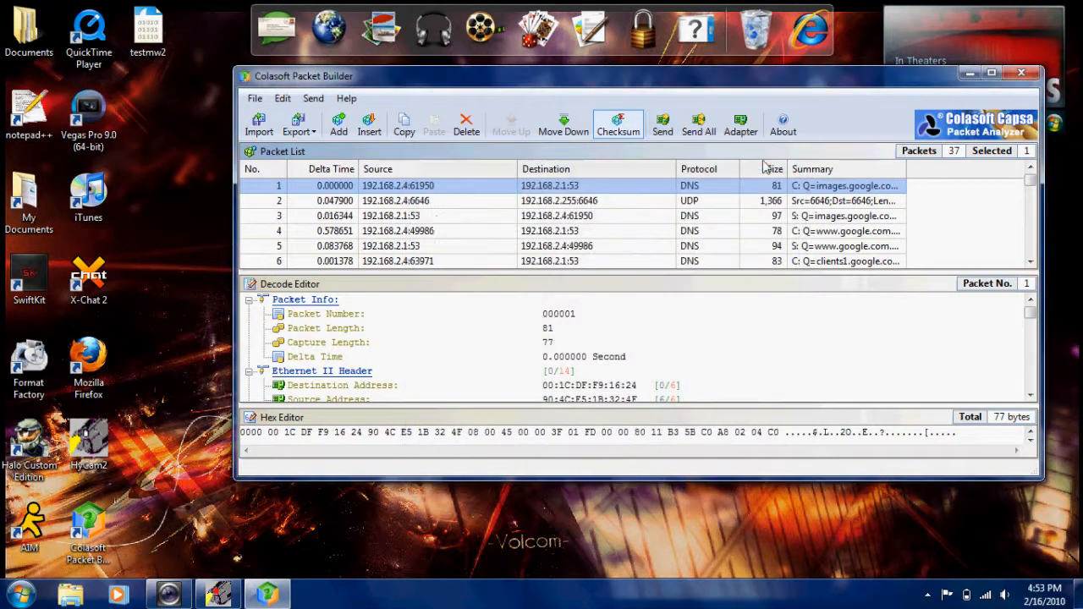
Inspect packet 1's raw bytes and its decoded DNS query for images.google.com
click(357, 433)
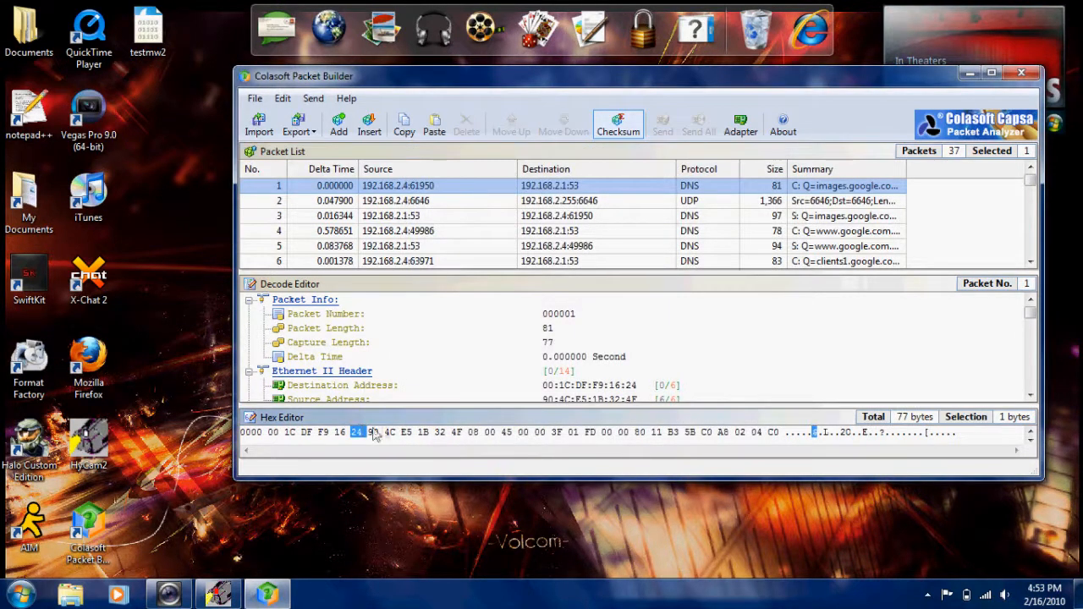
click(370, 434)
text(00)
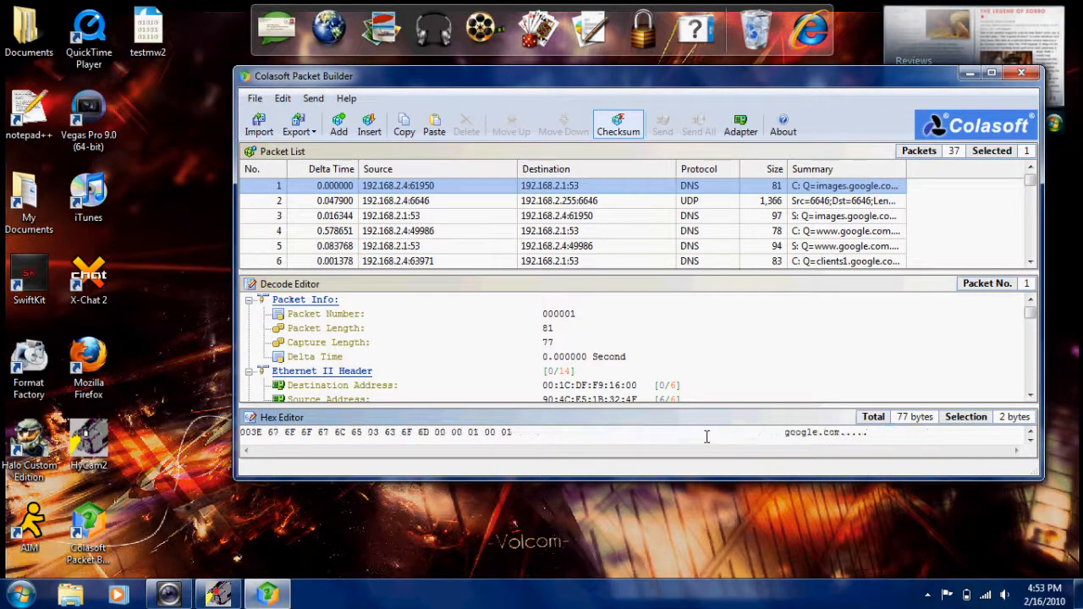
scroll(down, 3)
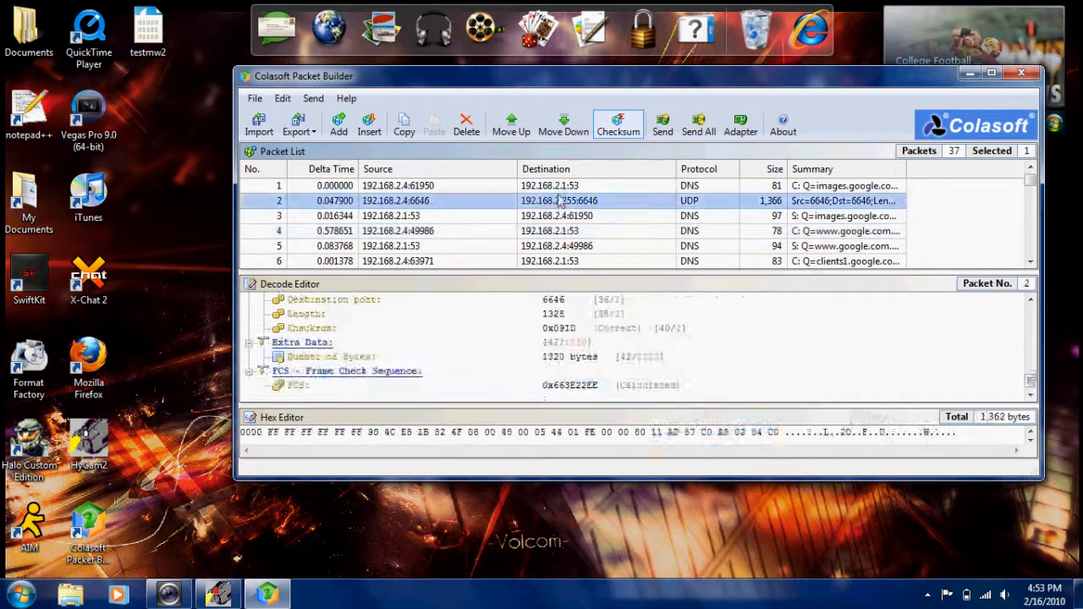
click(398, 184)
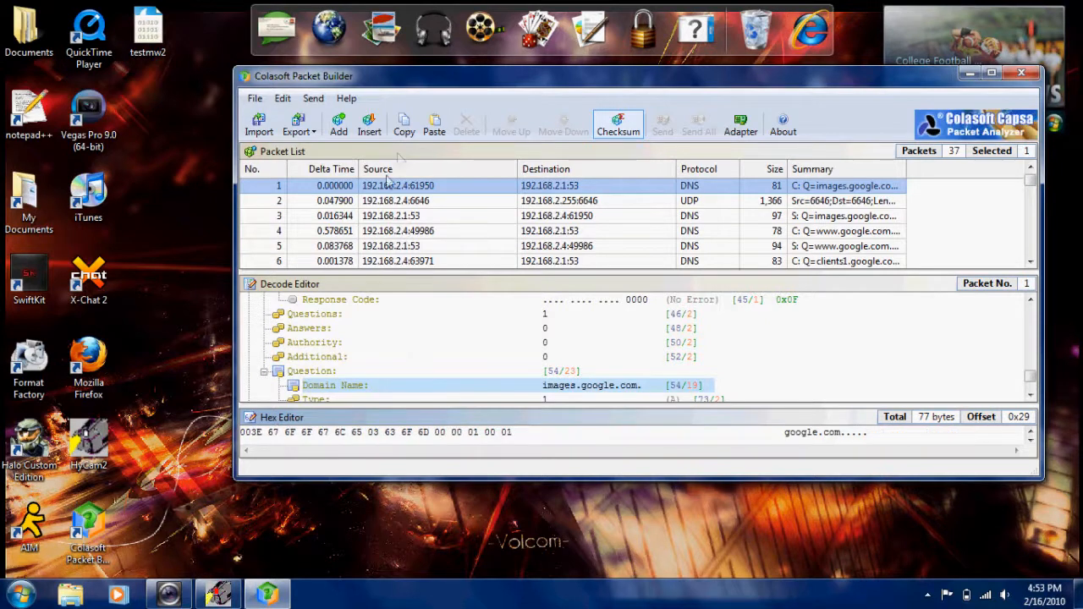
drag(635, 75, 381, 76)
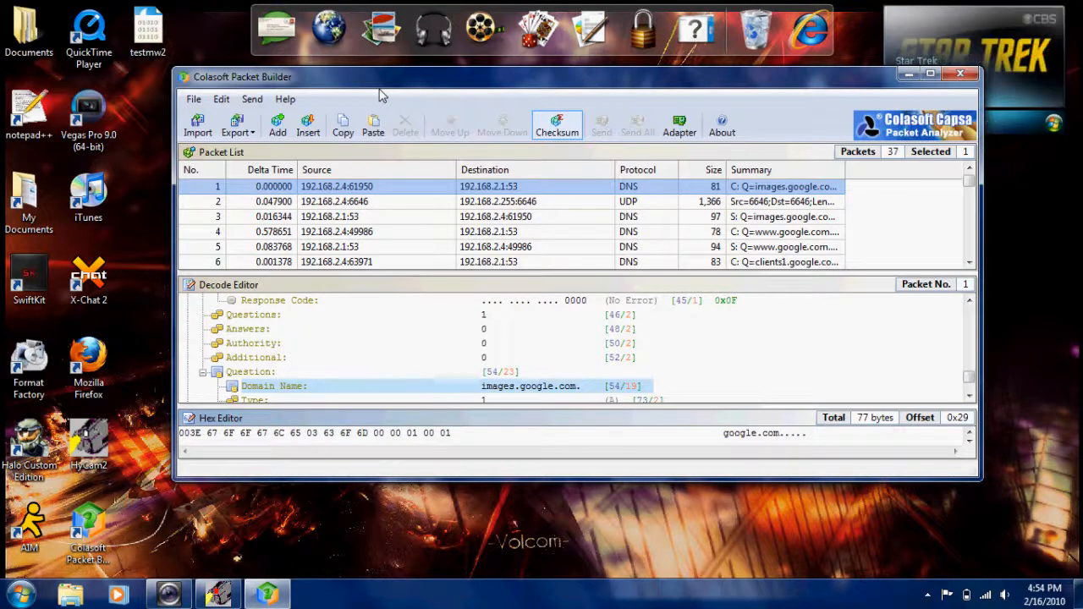
mouse_move(315, 142)
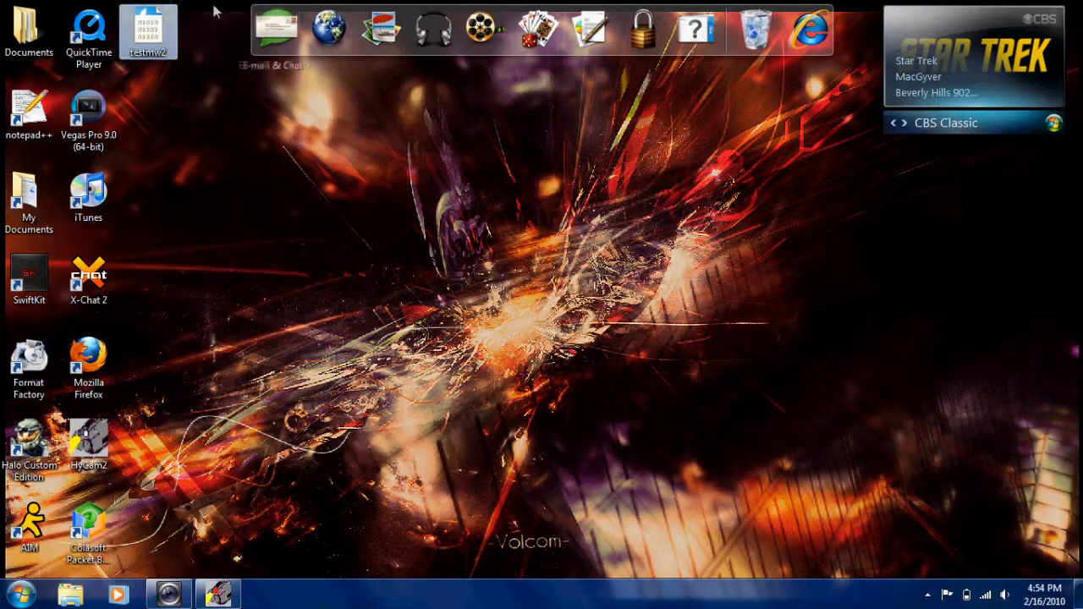
mouse_move(231, 144)
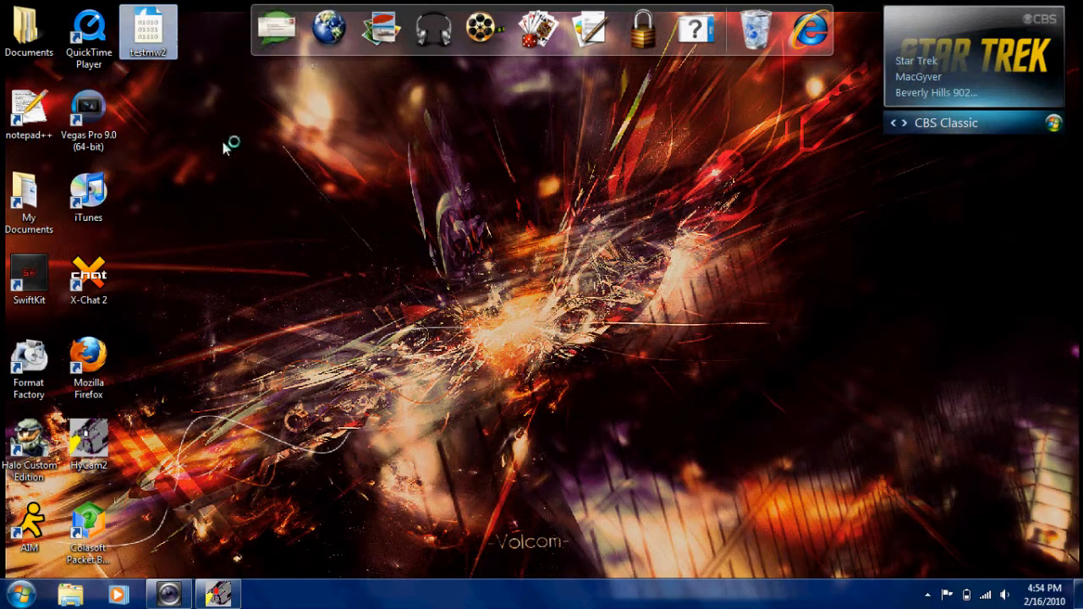
mouse_move(591, 30)
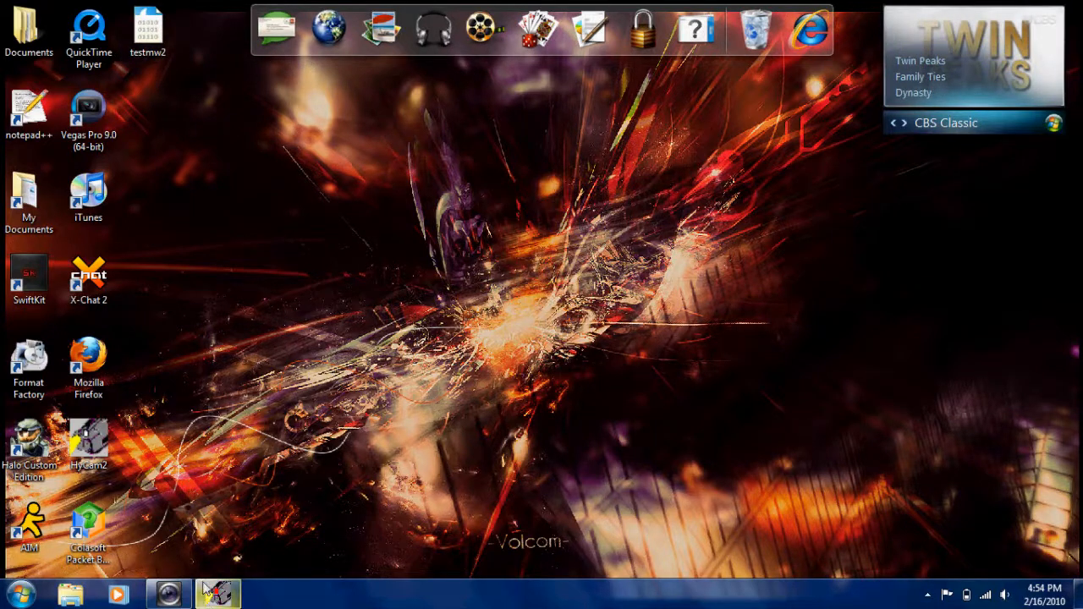
Select the testmw2.pcap capture on the desktop to open it in Wireshark
click(148, 32)
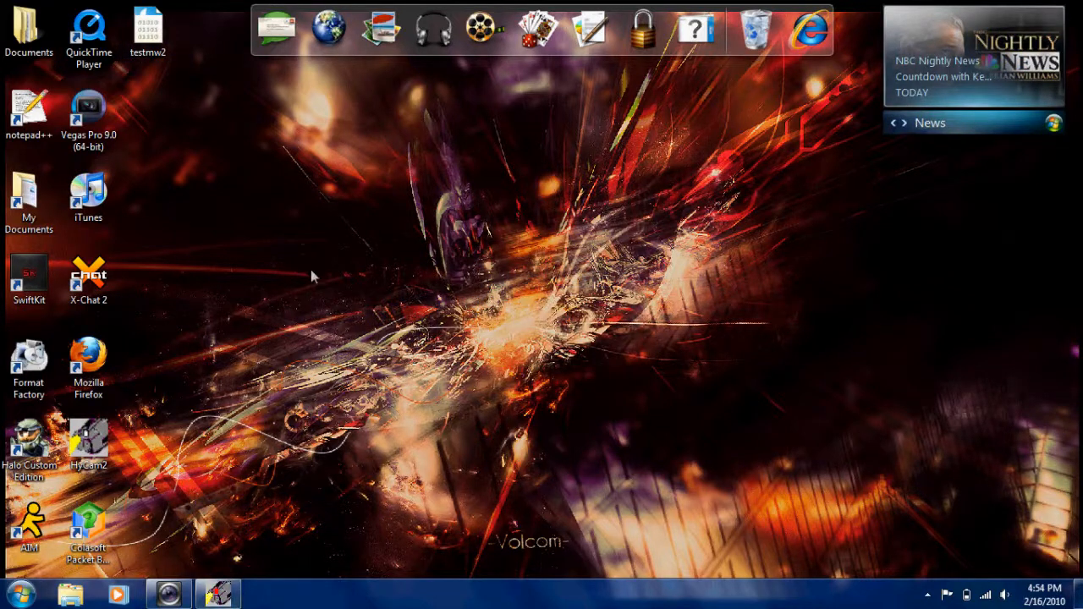
mouse_move(955, 7)
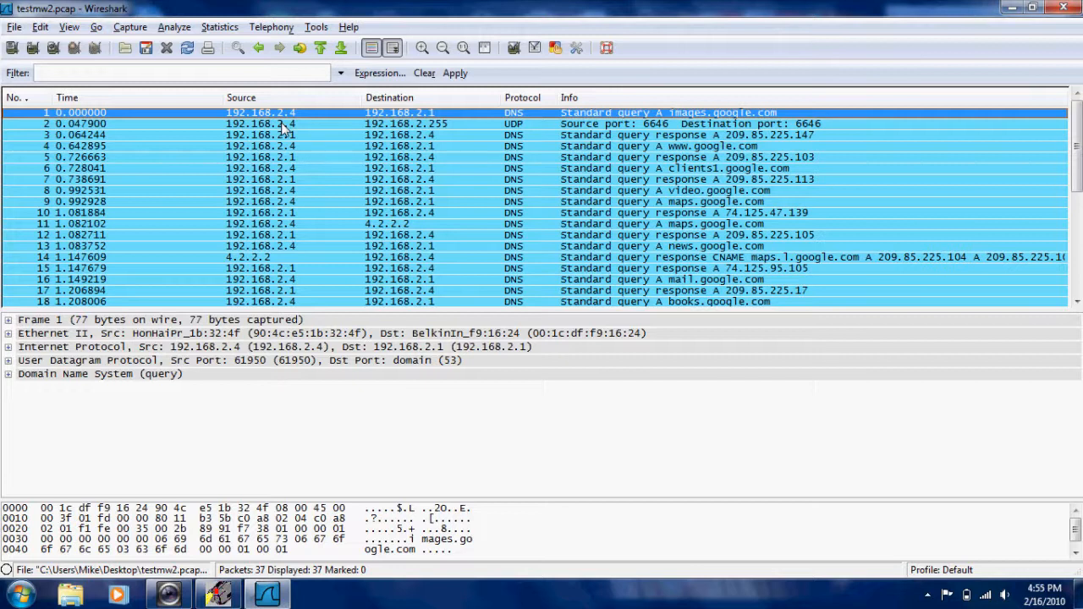
mouse_move(295, 115)
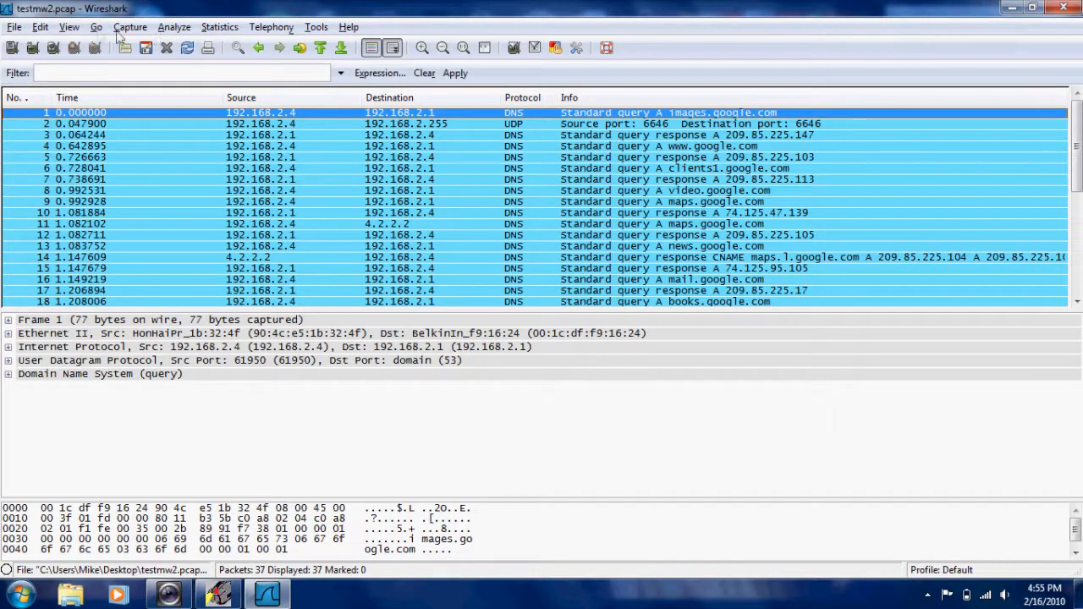
click(13, 27)
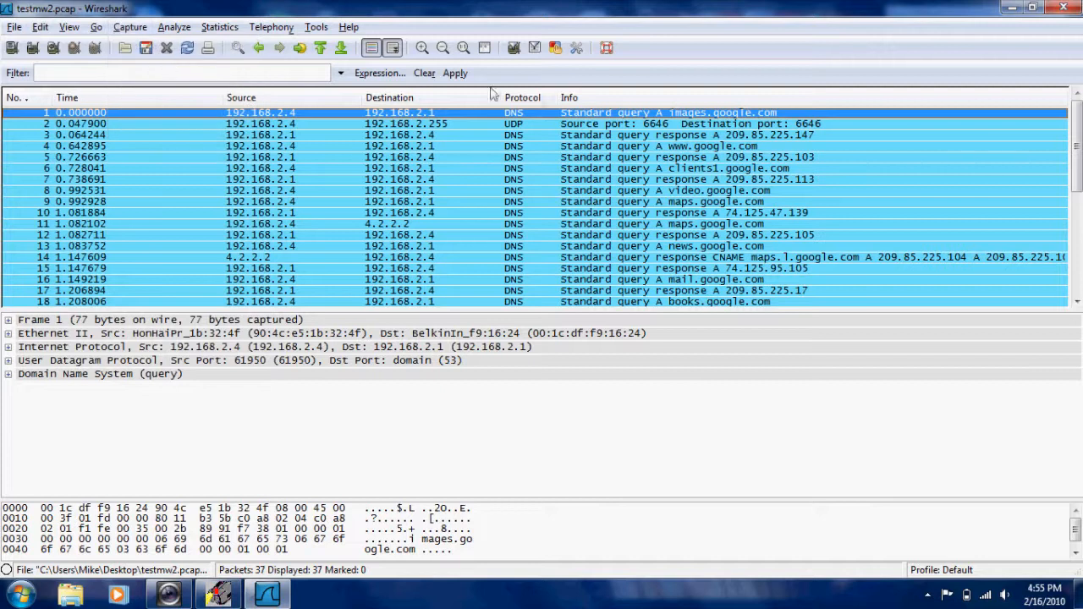
click(129, 27)
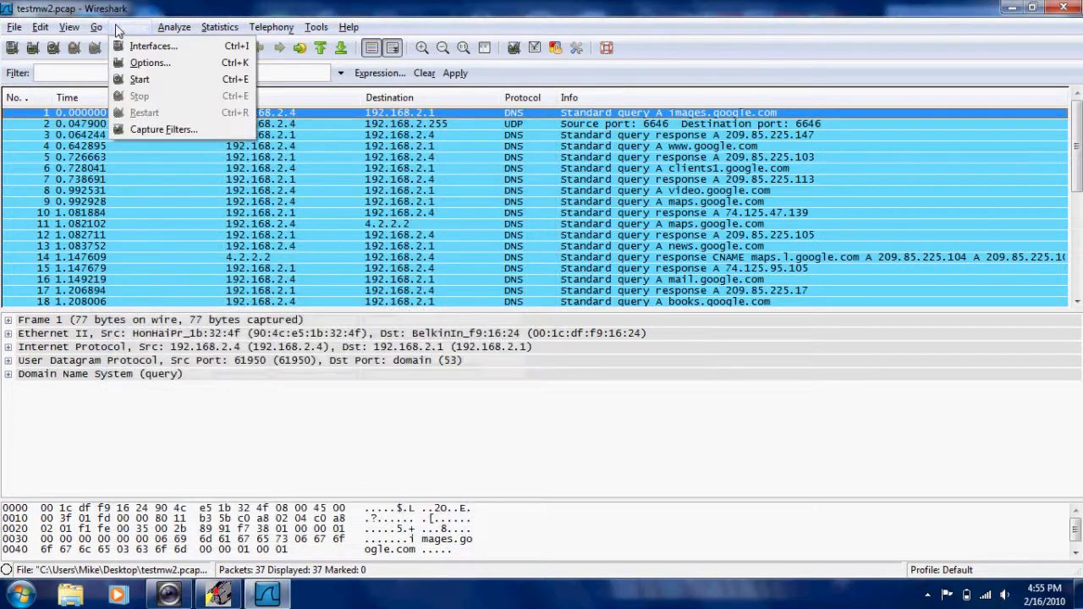
mouse_move(149, 110)
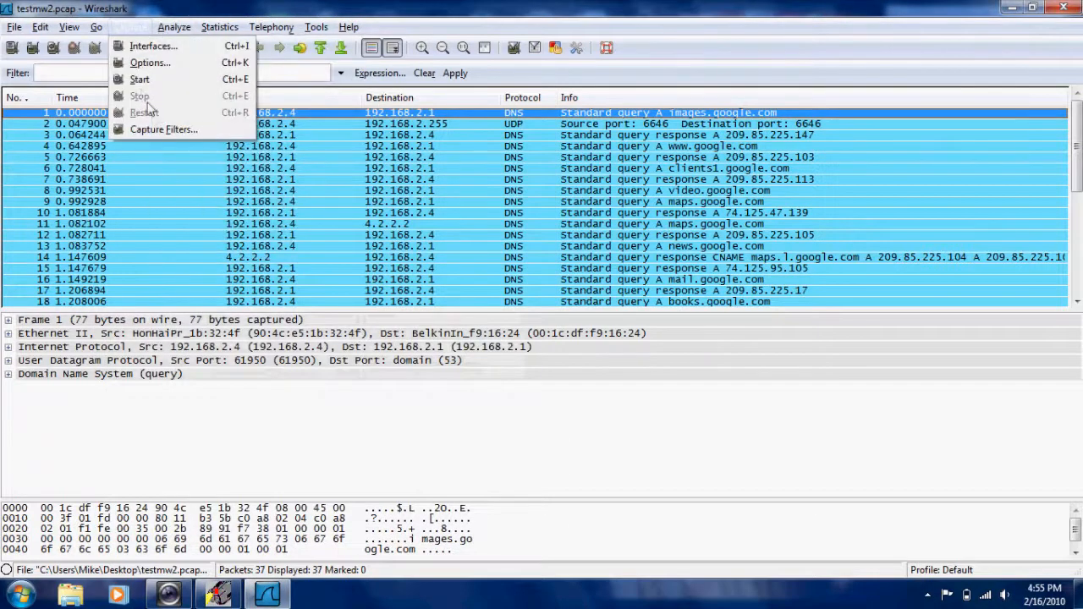
click(162, 129)
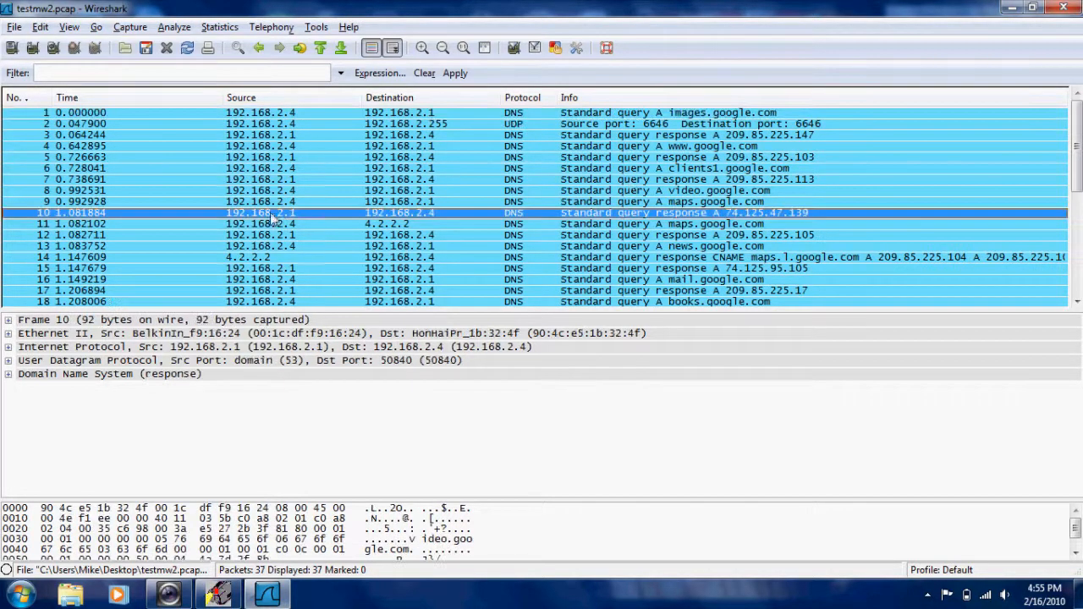
mouse_move(264, 156)
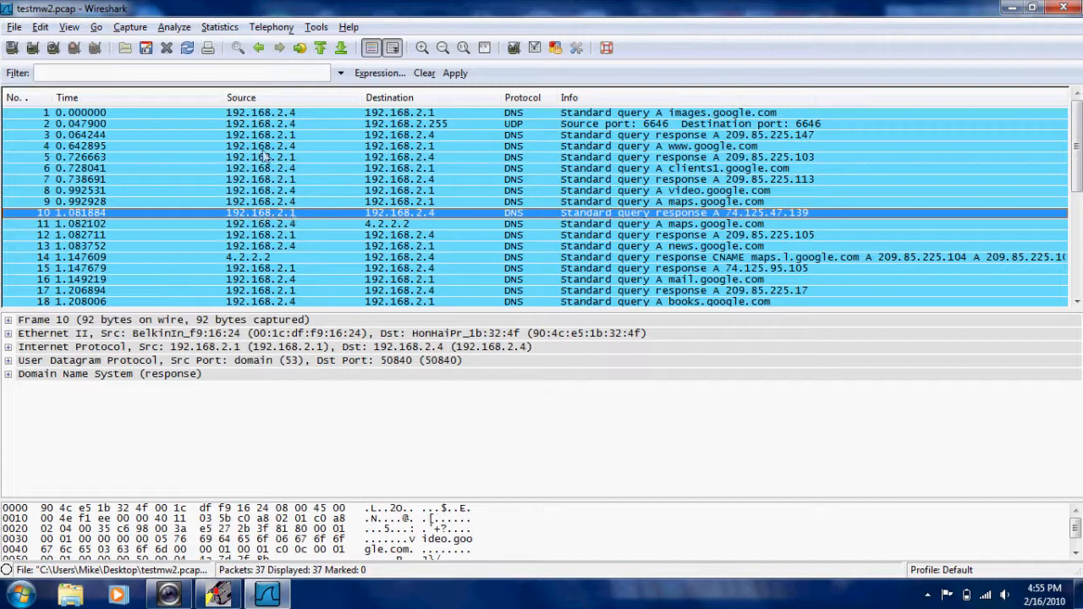
mouse_move(288, 224)
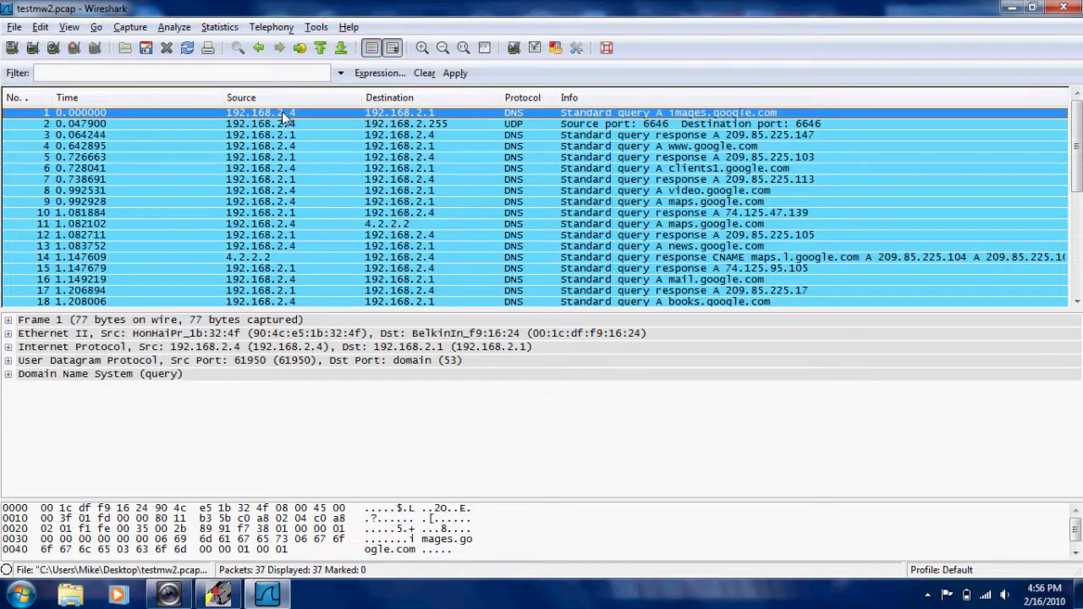
mouse_move(296, 176)
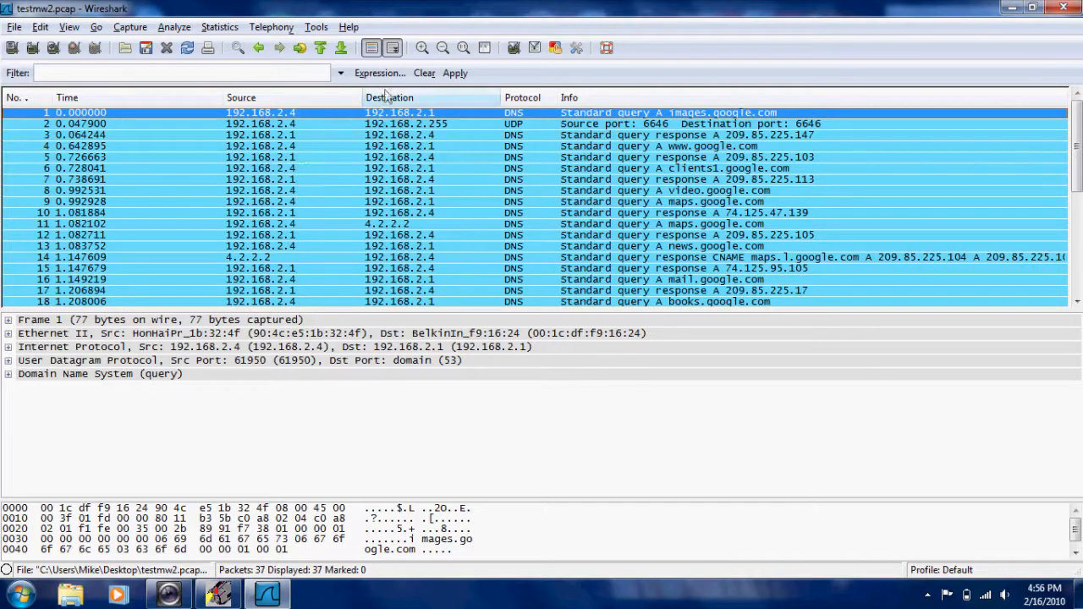
mouse_move(308, 166)
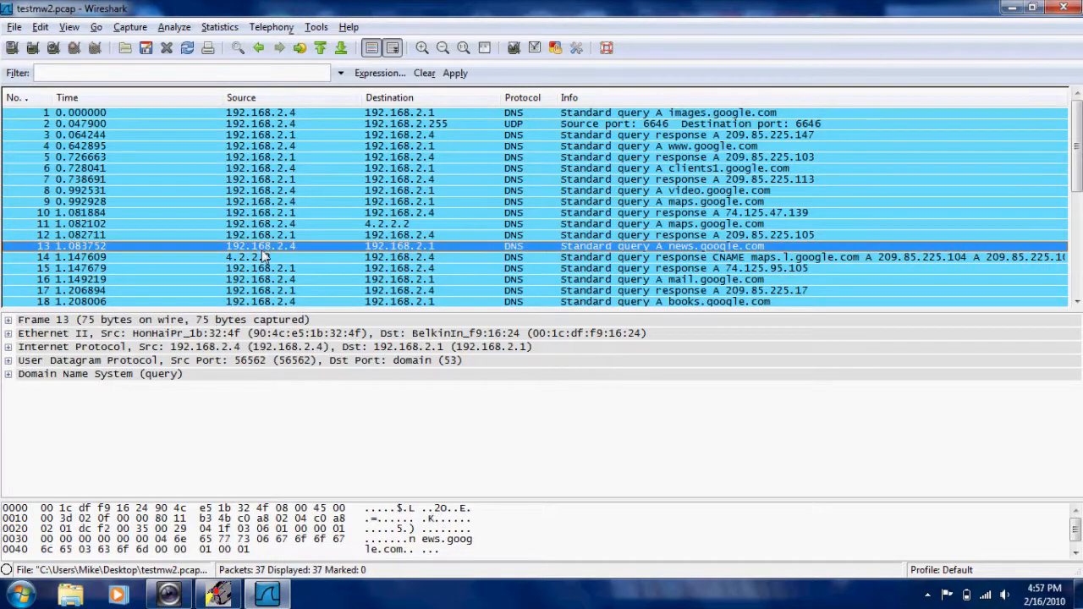
mouse_move(474, 152)
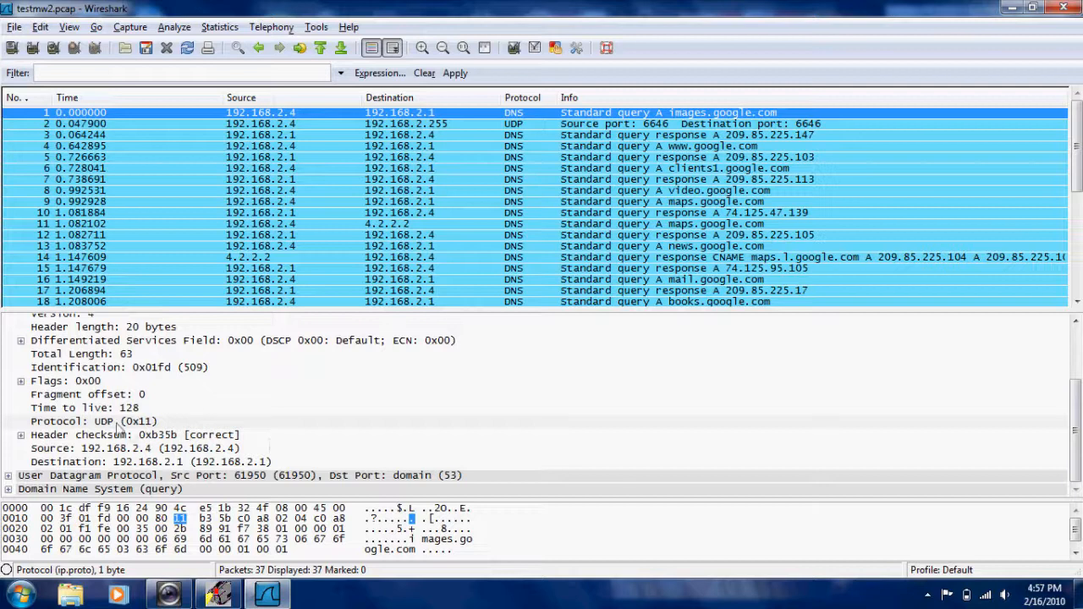
Highlight packet 1's IP Protocol and Total Length (63) bytes, then view packets 20–37
click(93, 420)
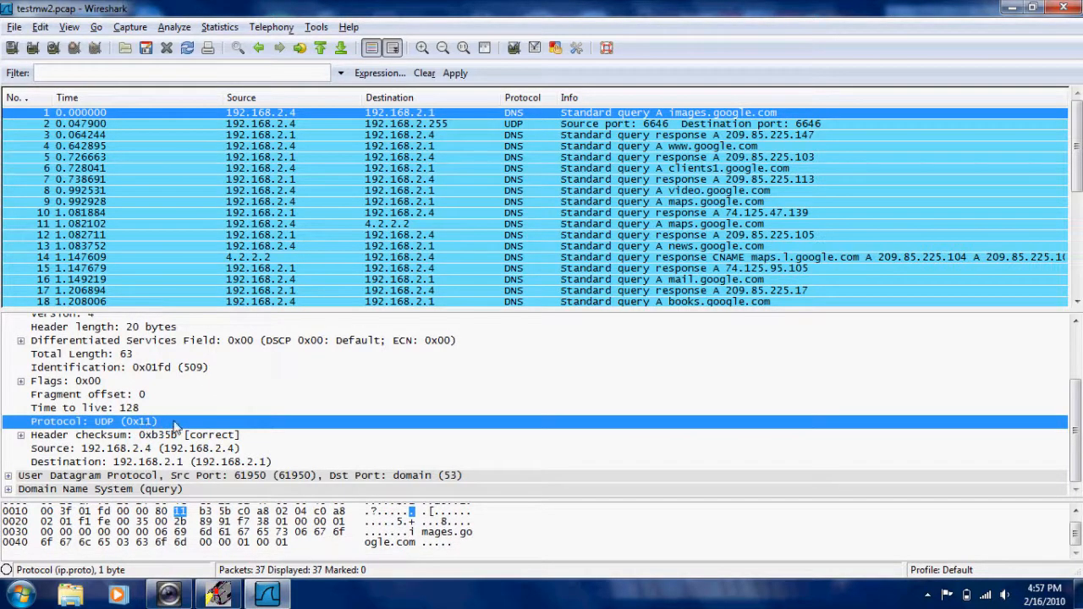
scroll(up, 3)
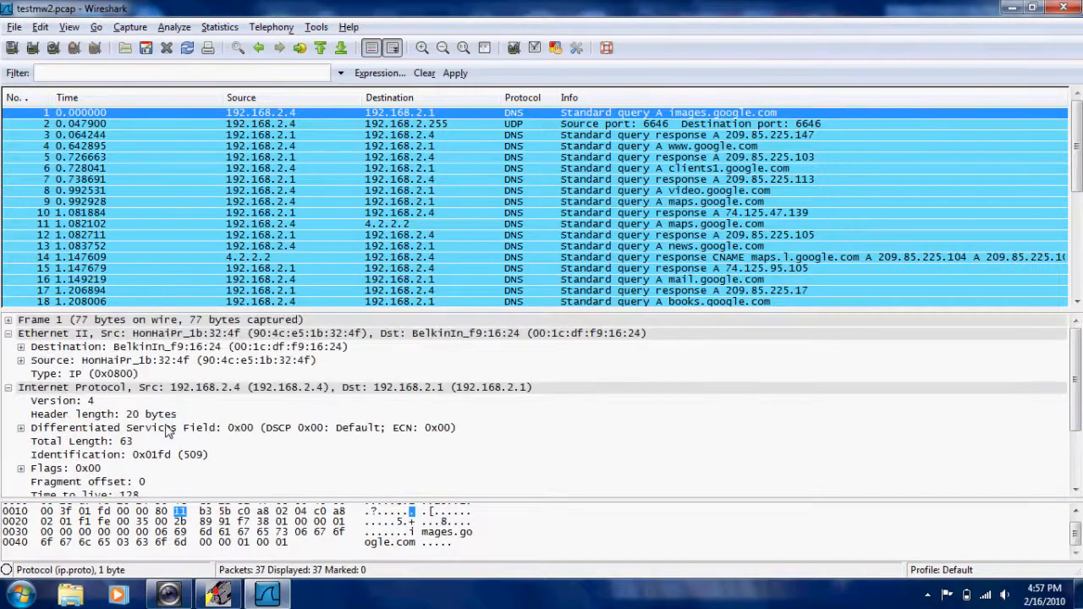
click(93, 420)
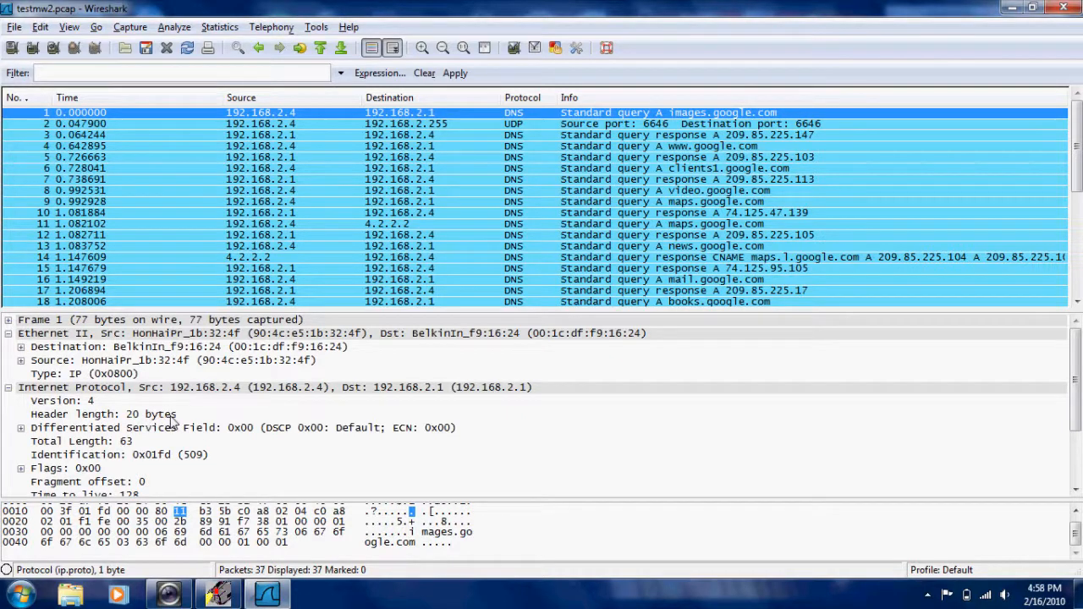
mouse_move(125, 379)
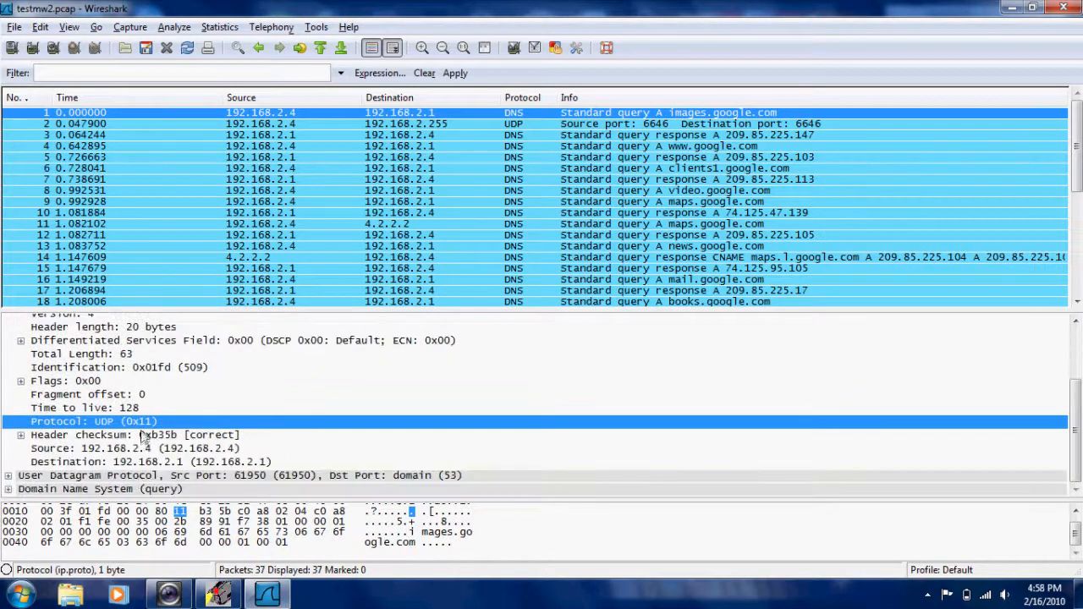
mouse_move(213, 491)
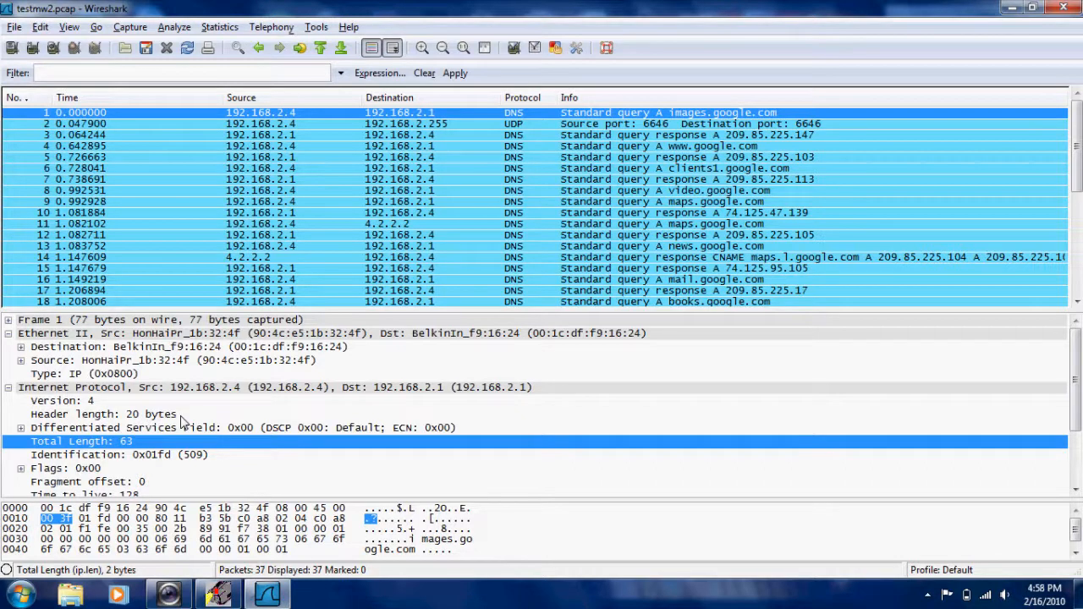
mouse_move(217, 474)
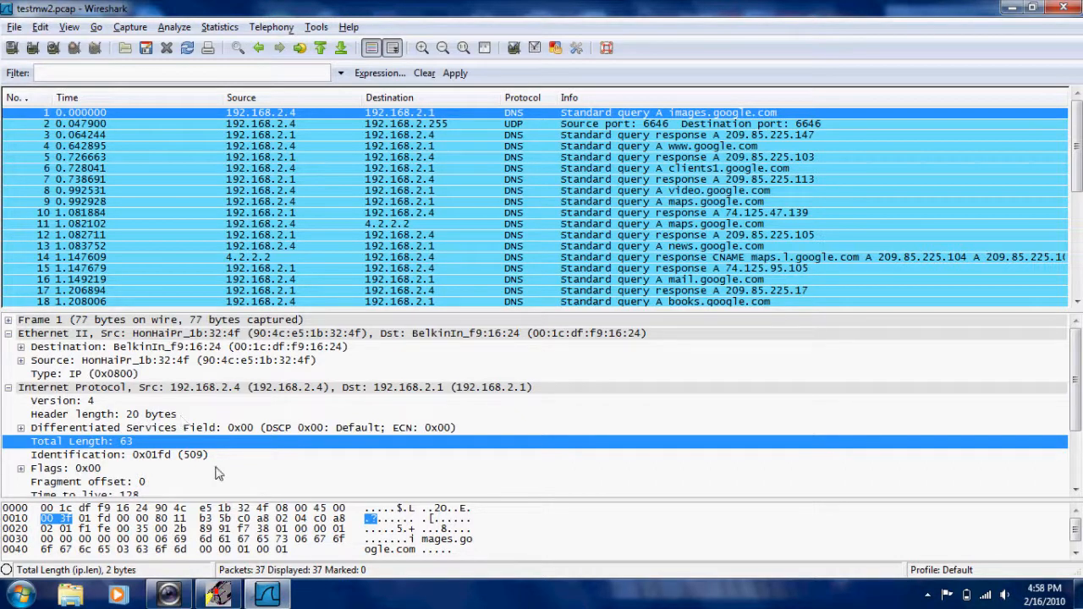
mouse_move(281, 374)
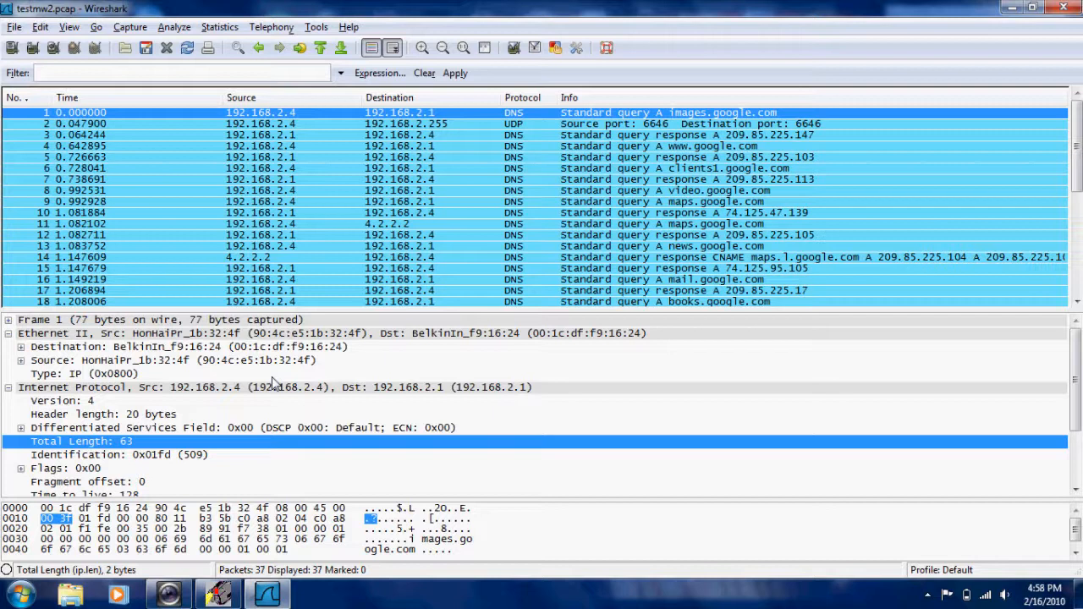
mouse_move(545, 339)
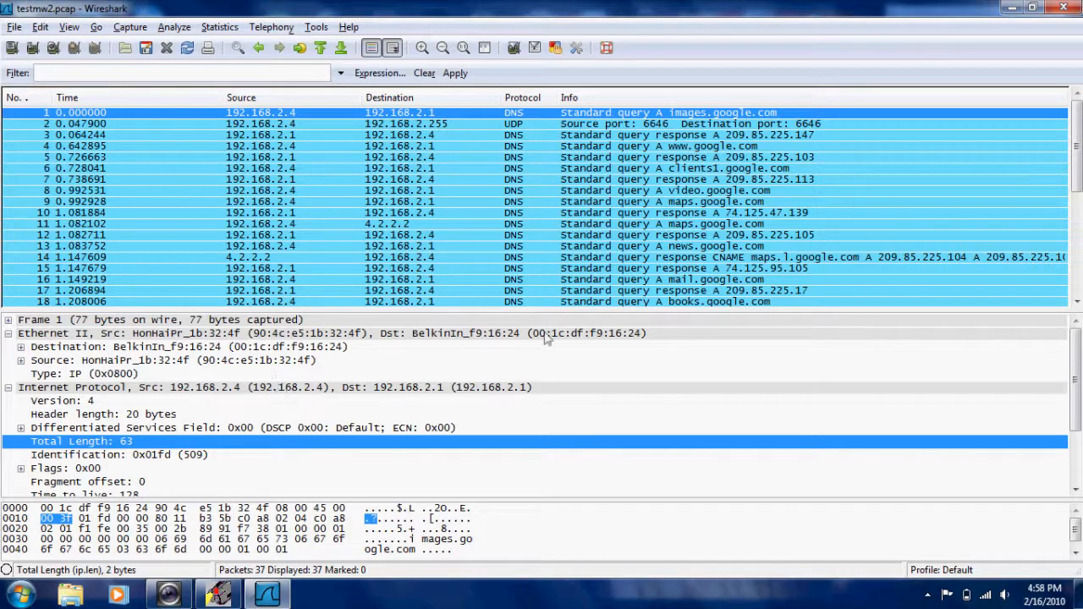
scroll(down, 3)
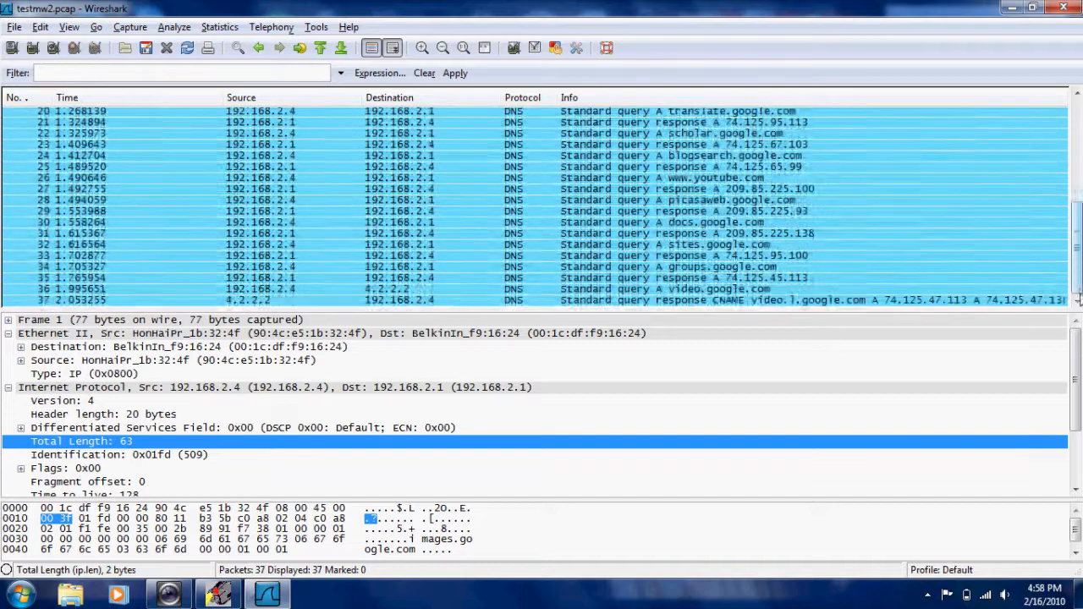